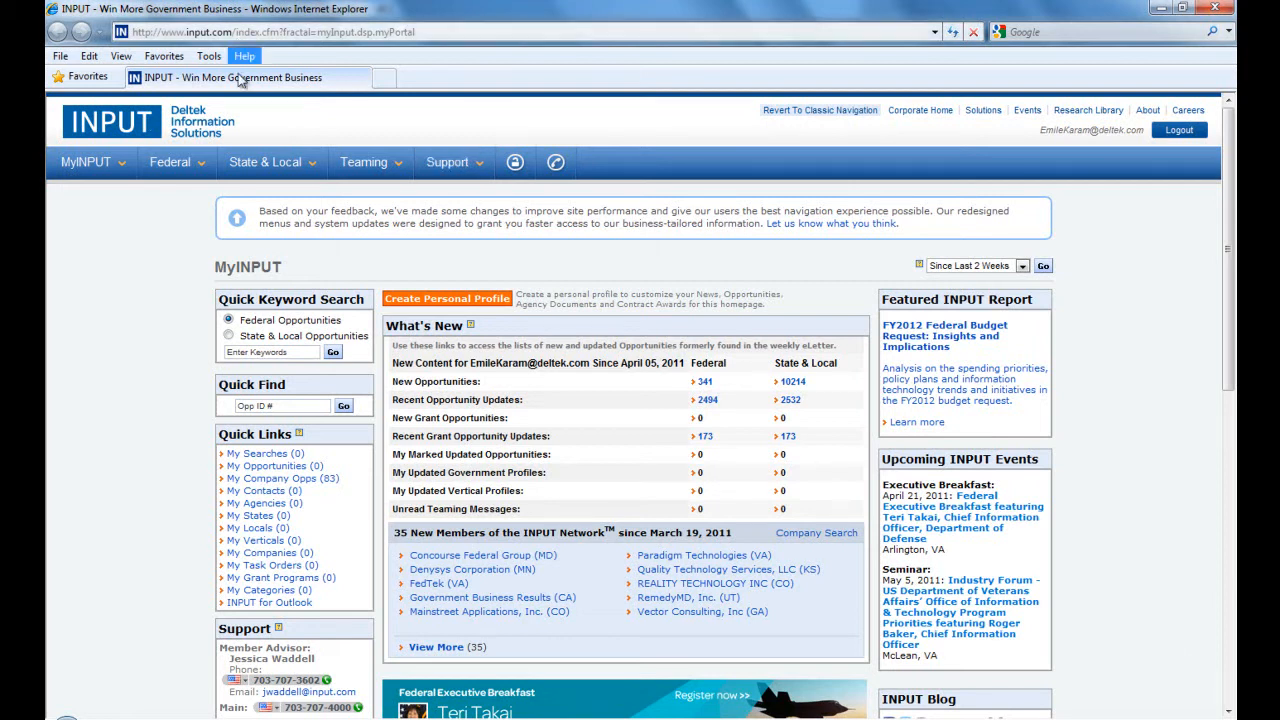
# - Build a federal opportunity advanced search for Veterans Affairs with Pre-RFP status
pyautogui.click(170, 162)
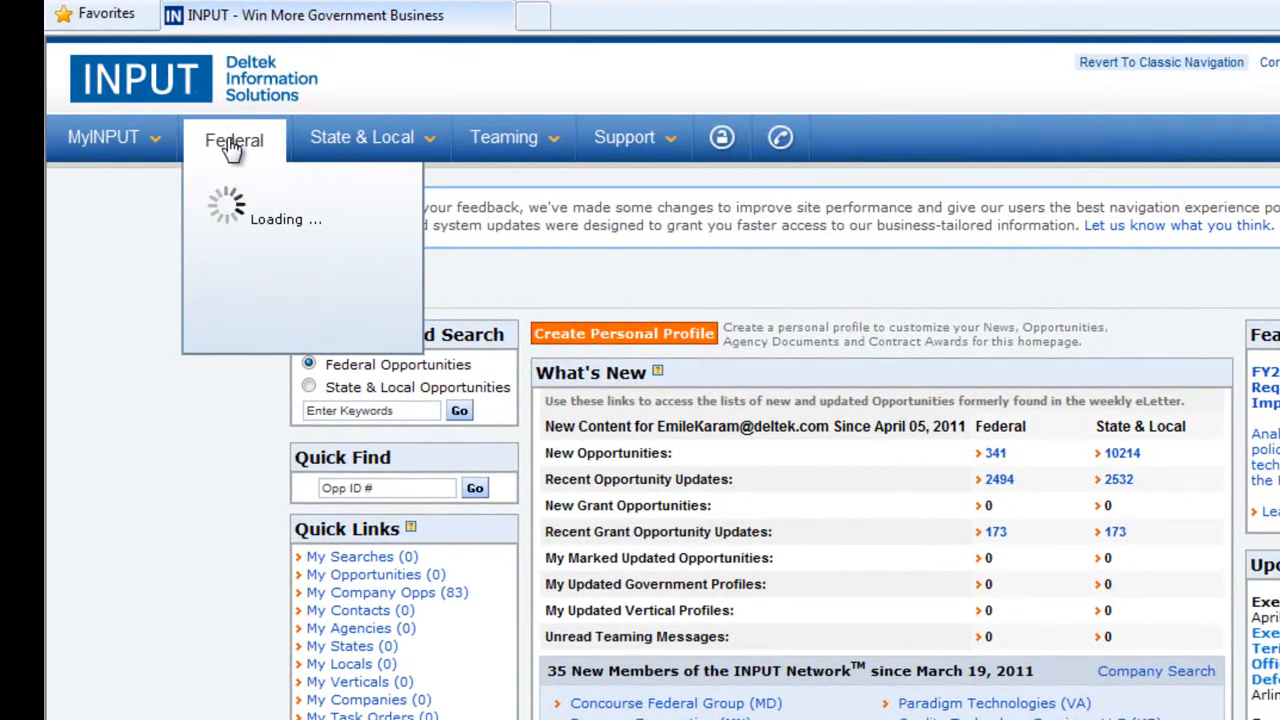
pyautogui.click(234, 139)
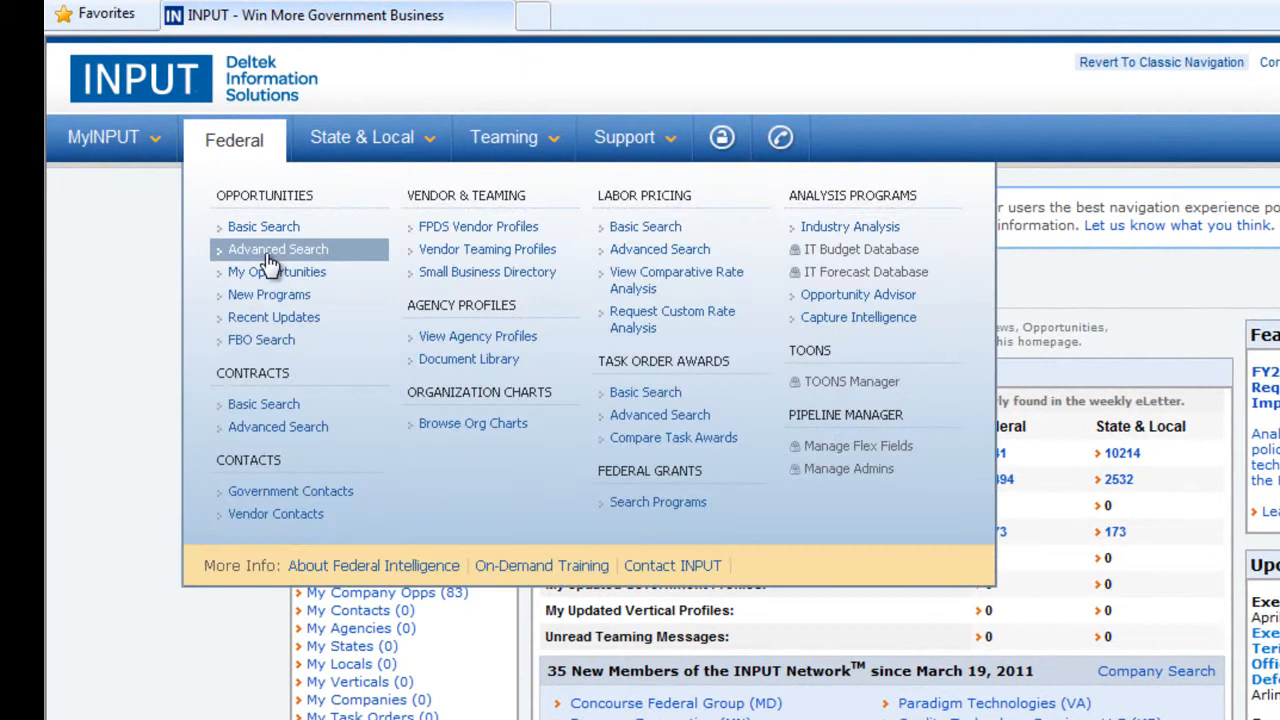
pyautogui.click(277, 249)
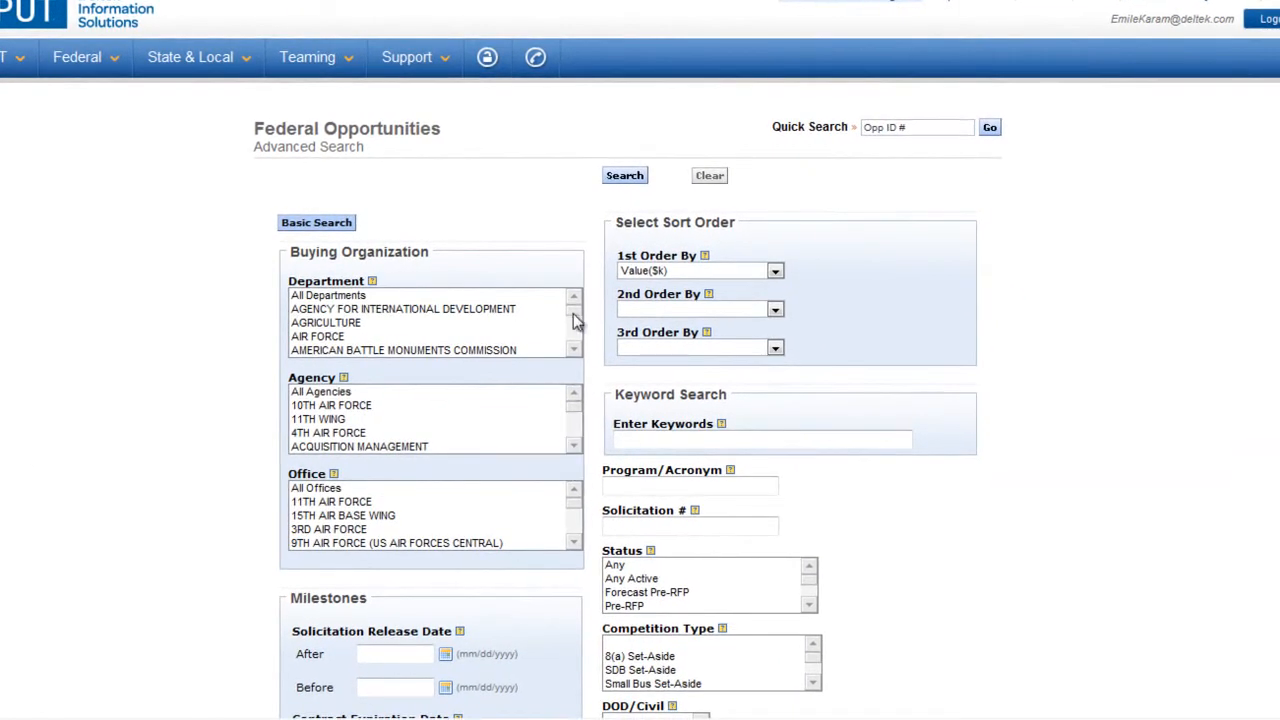
pyautogui.click(340, 350)
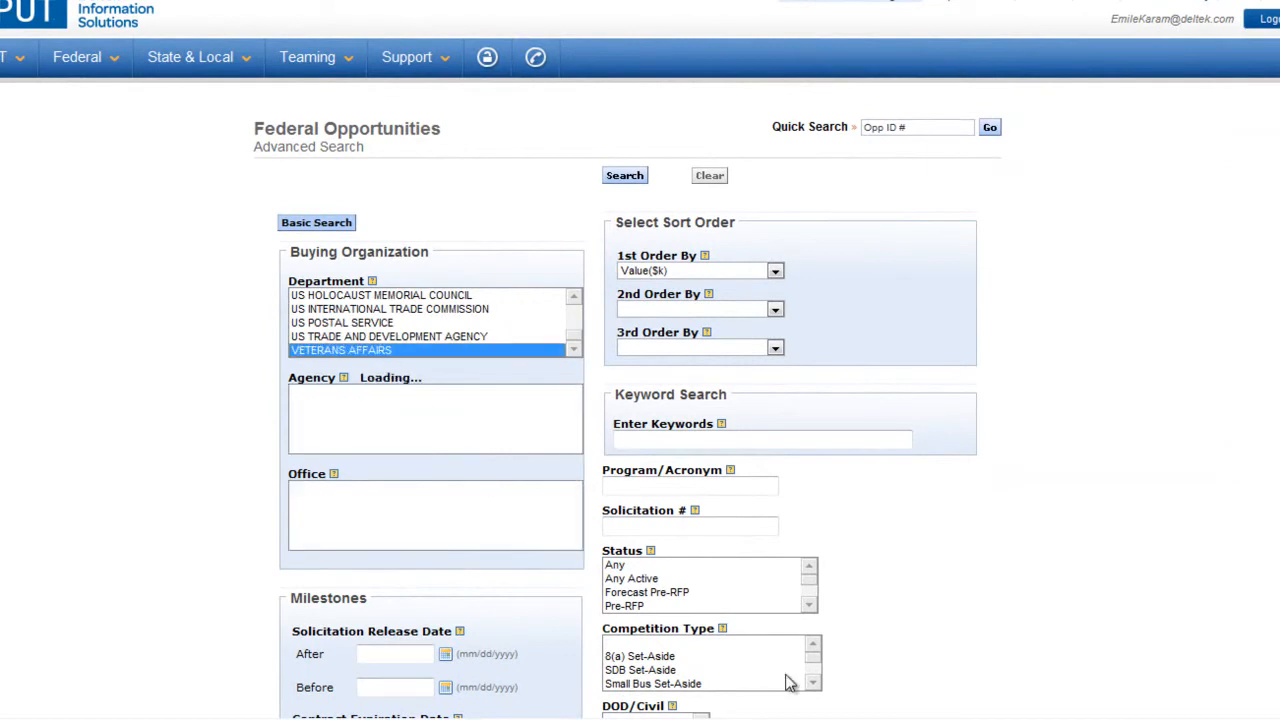
pyautogui.click(623, 605)
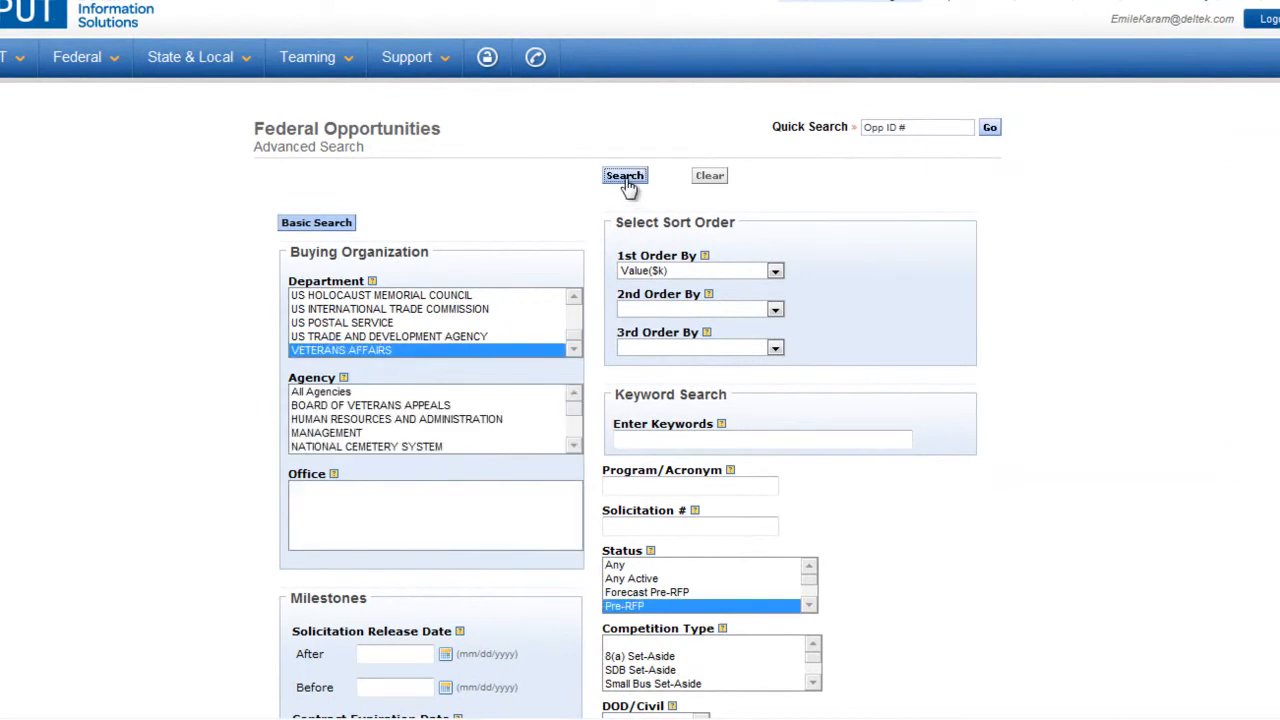
# - Run the search and open the Commodity Enterprise Contract from the 138 results
pyautogui.click(624, 175)
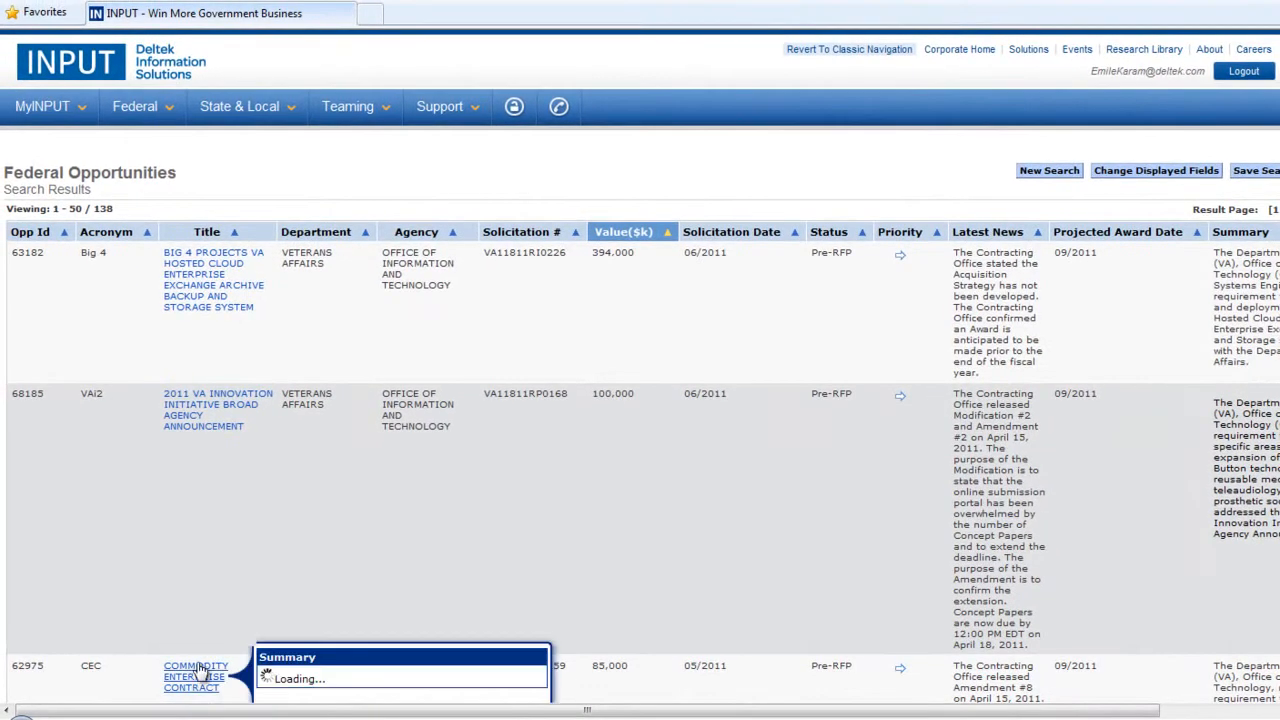
pyautogui.moveTo(195, 670)
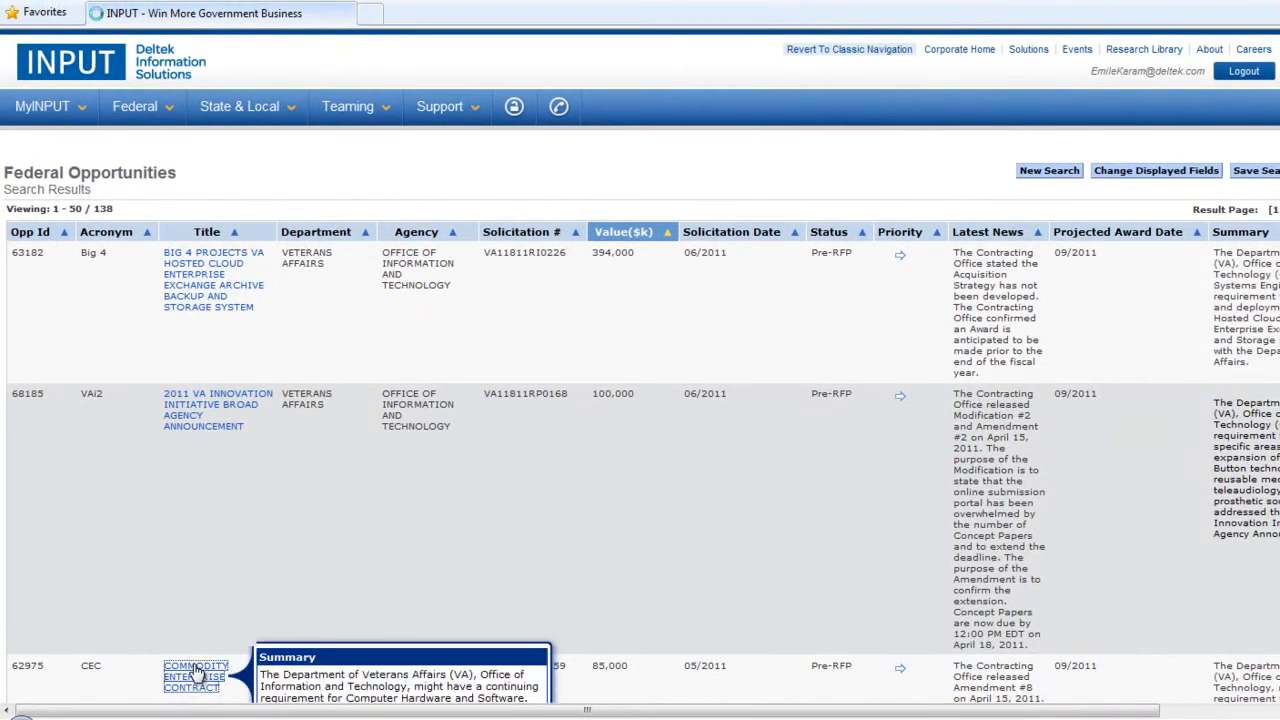
pyautogui.click(195, 671)
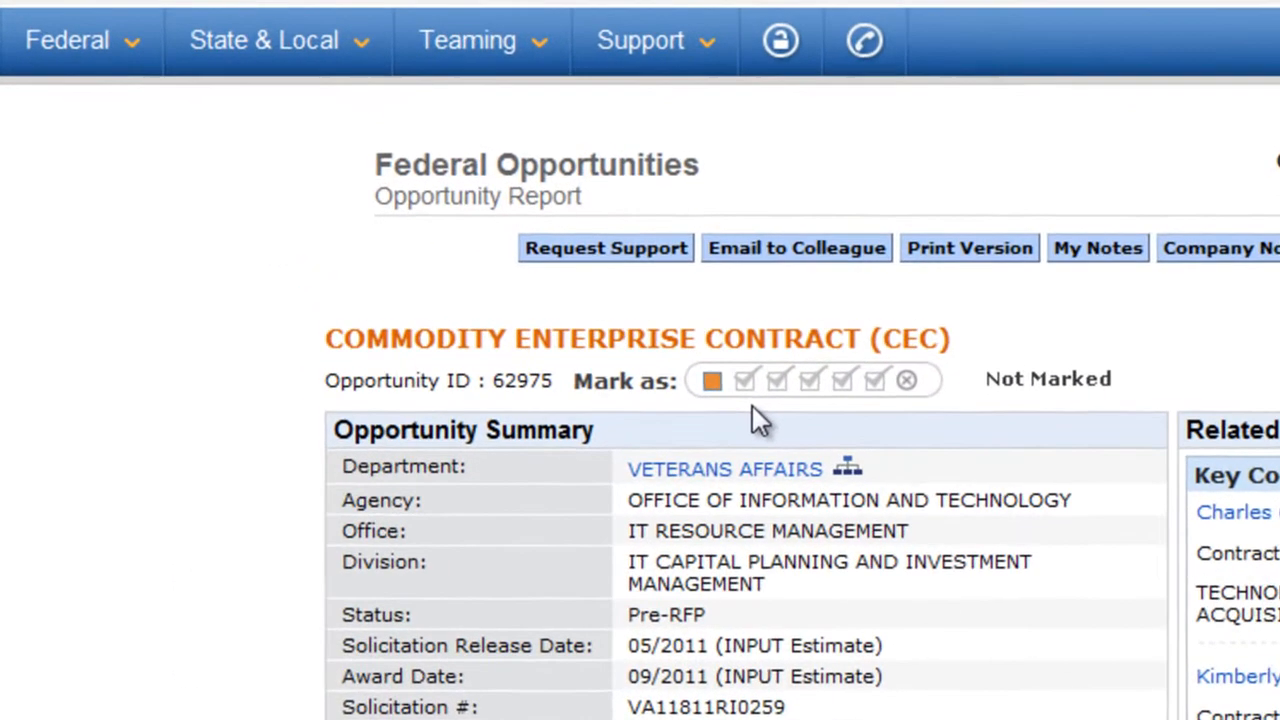
# - Mark the Commodity Enterprise Contract High Priority and add it to Deltek
pyautogui.click(884, 383)
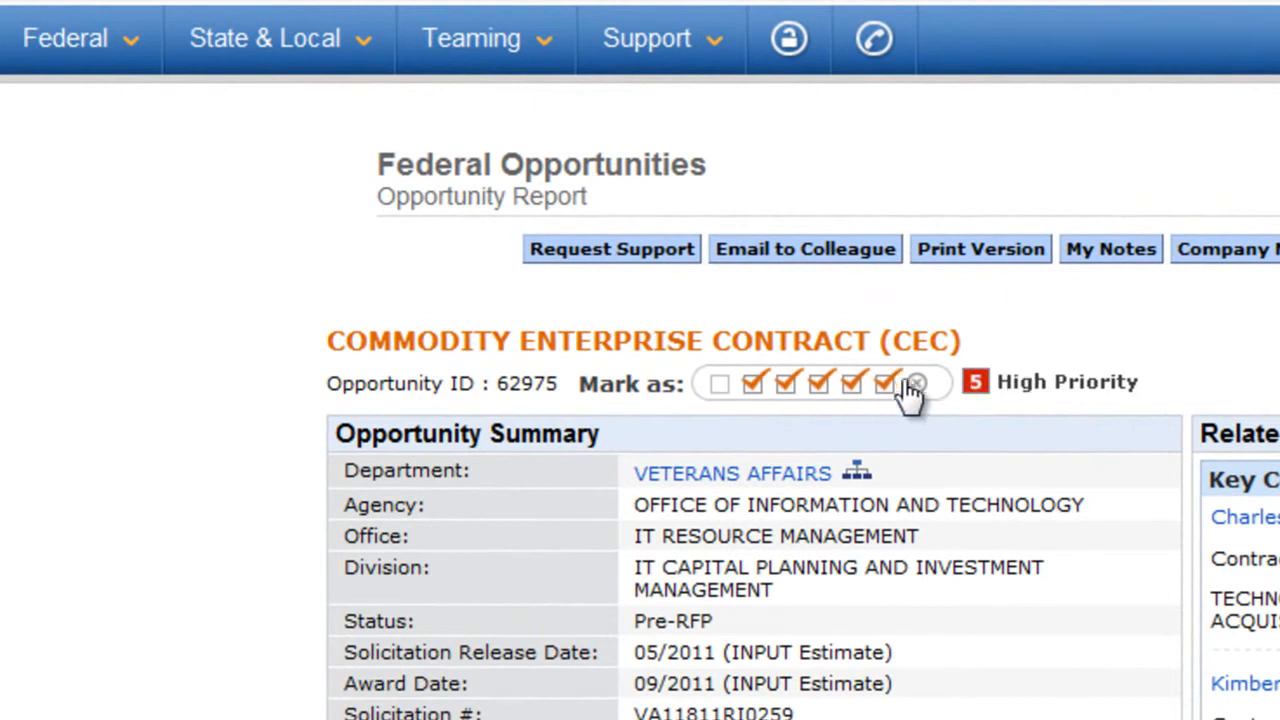
pyautogui.moveTo(890, 395)
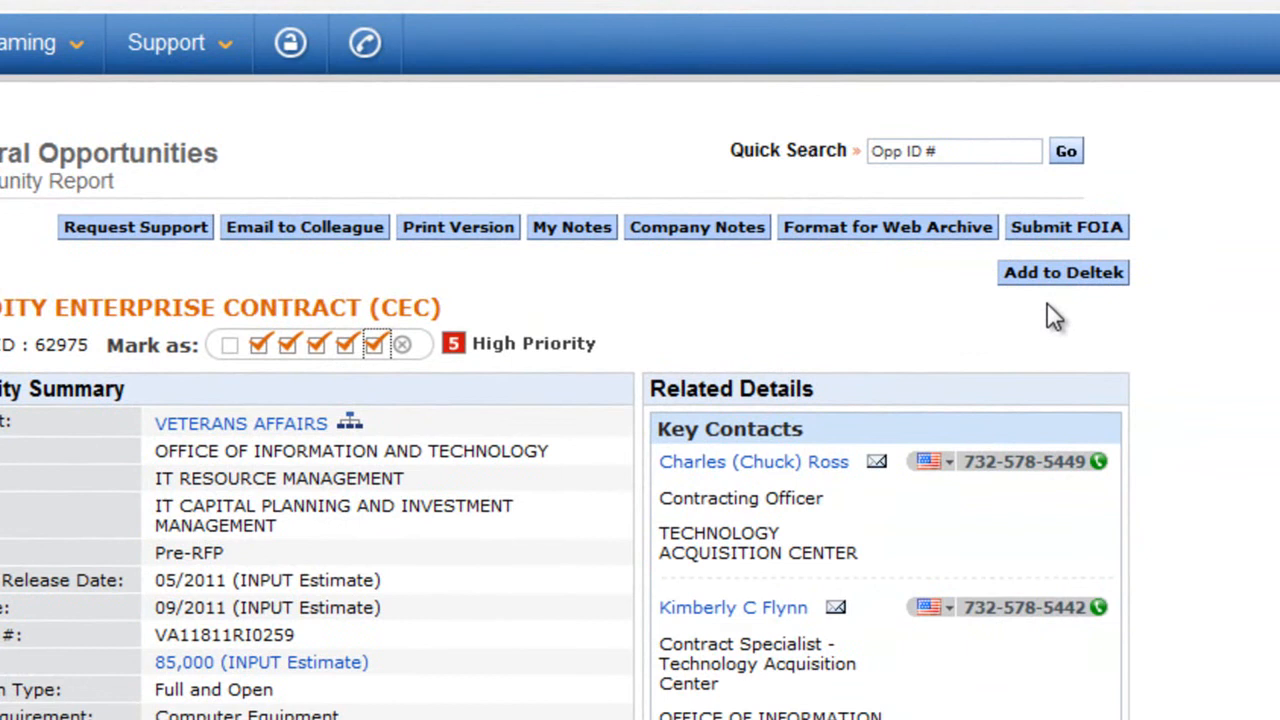
pyautogui.click(1063, 272)
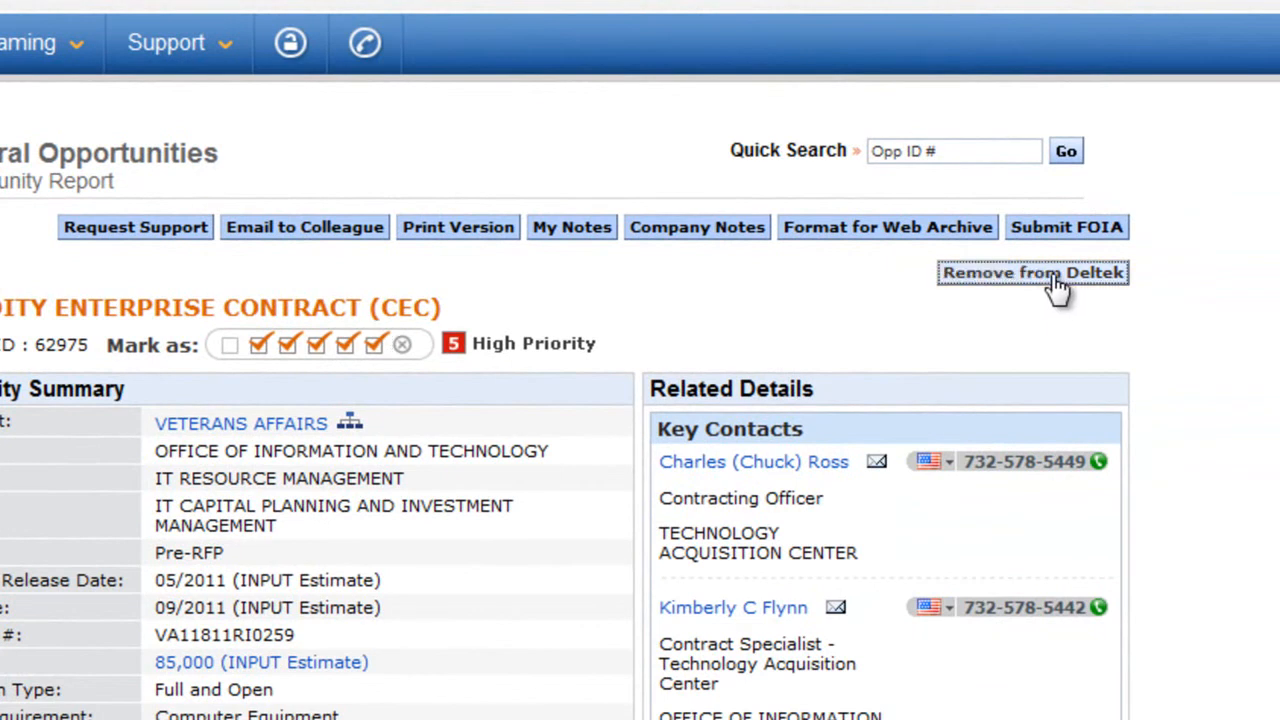
pyautogui.moveTo(938, 337)
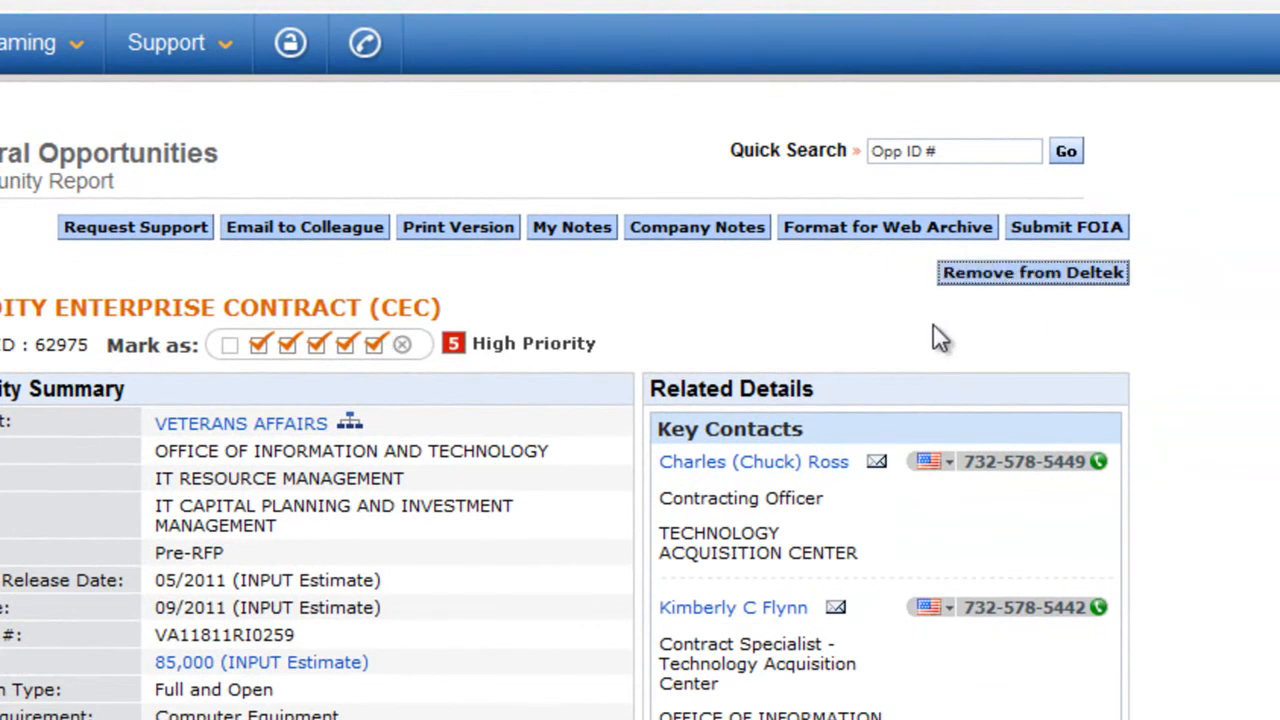
pyautogui.moveTo(1020, 295)
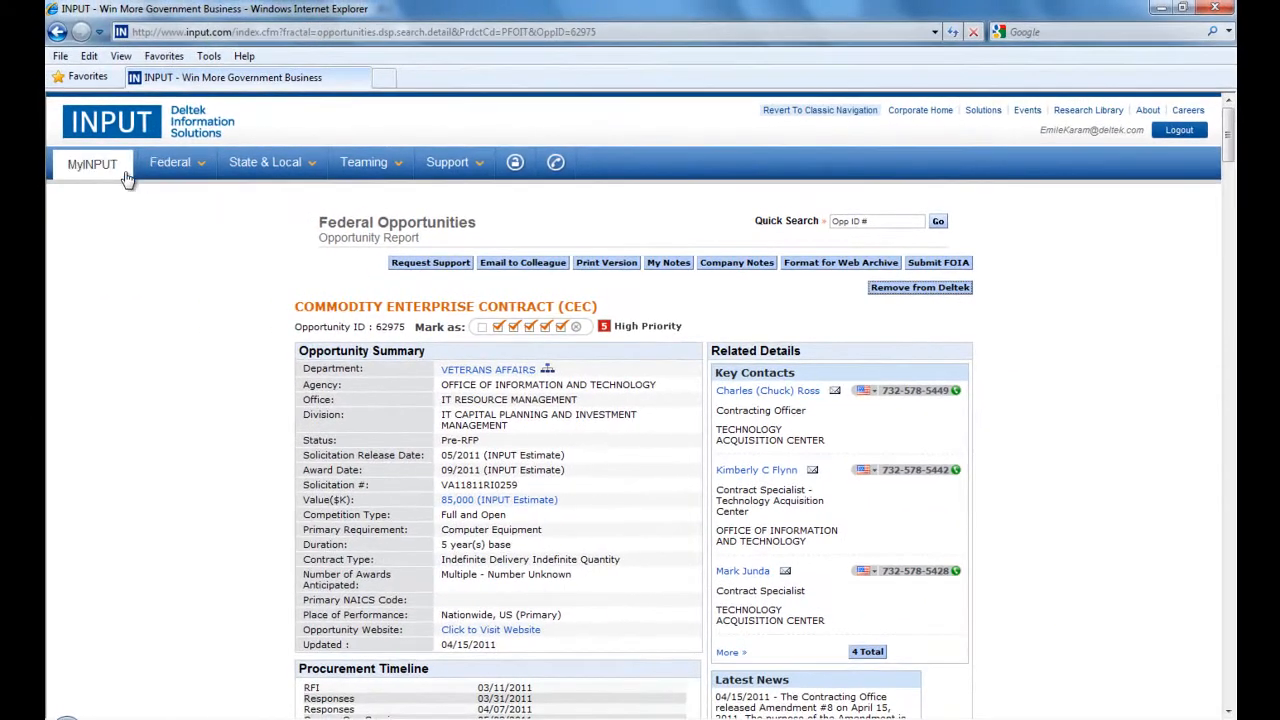
# - Show the 24 opportunities queued under MyINPUT > Deltek Import
pyautogui.click(92, 163)
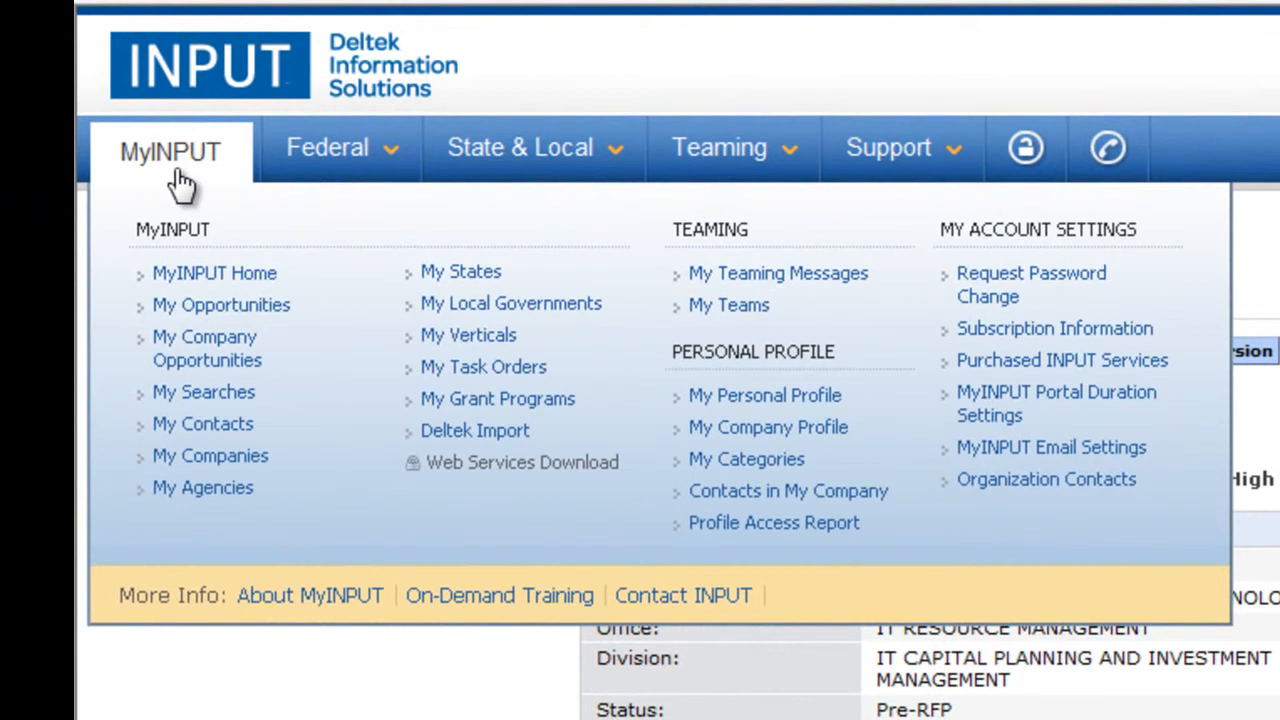
pyautogui.moveTo(240, 228)
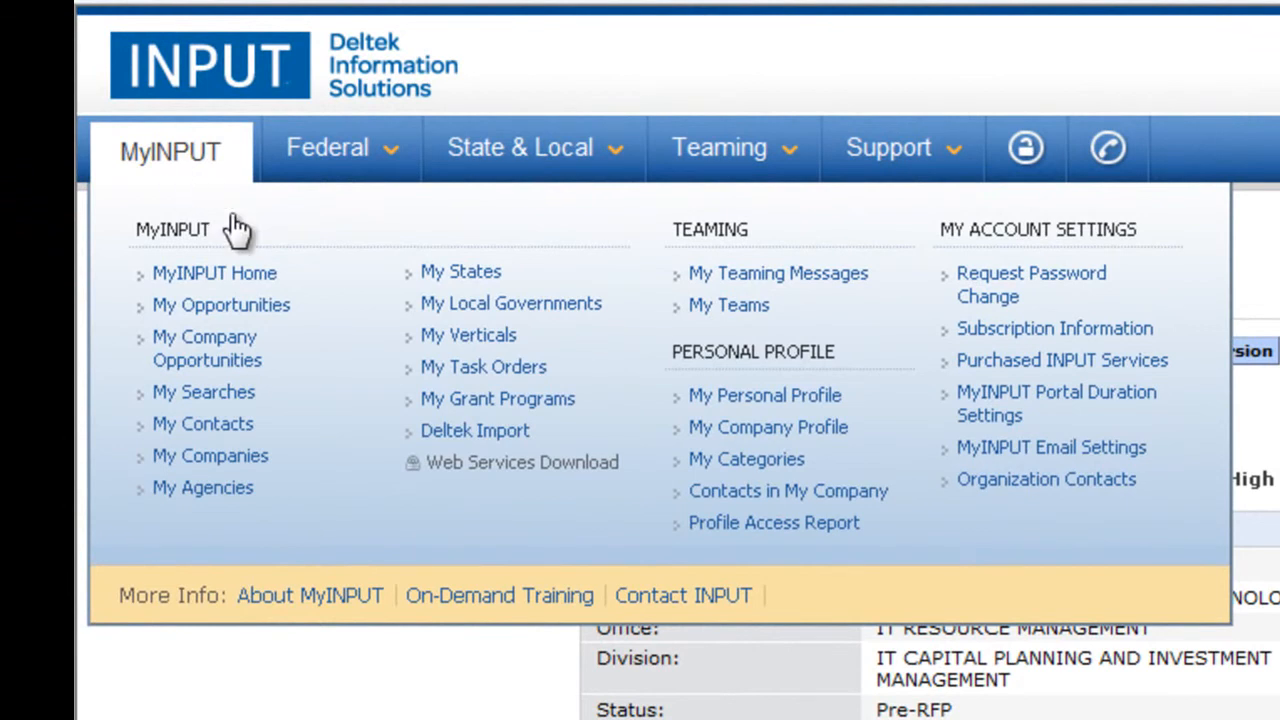
pyautogui.moveTo(475, 440)
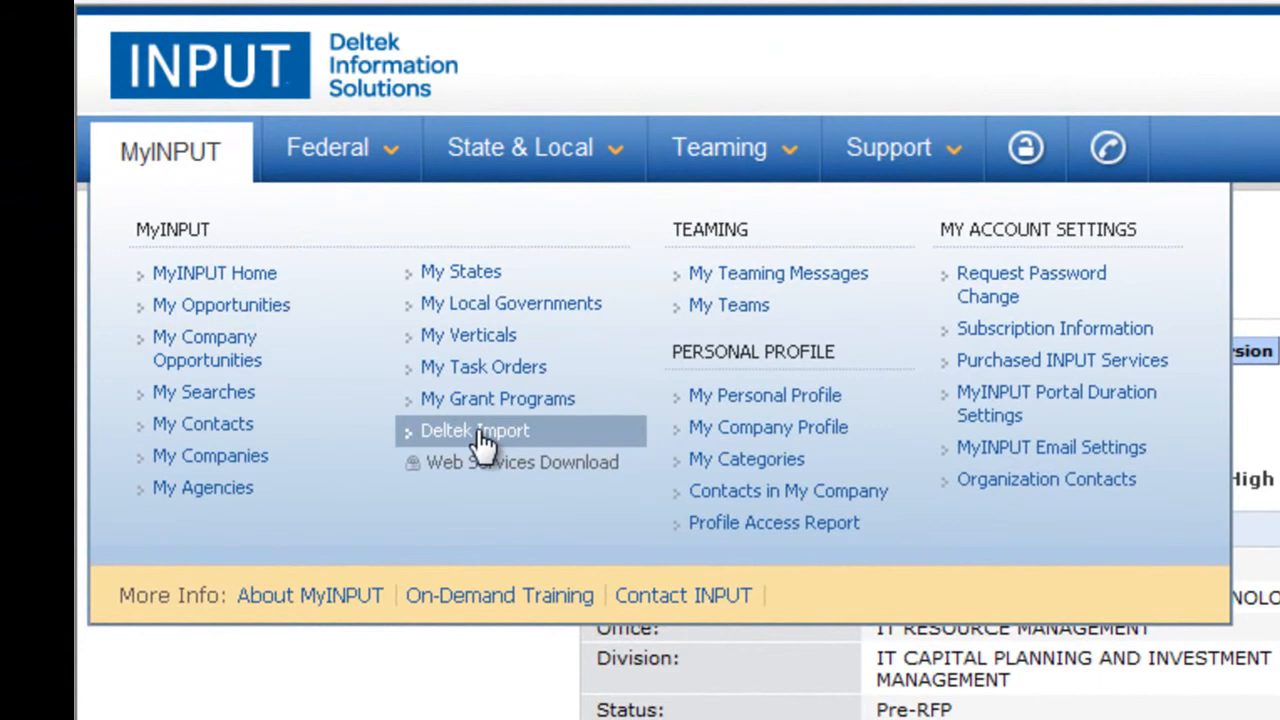
pyautogui.click(474, 430)
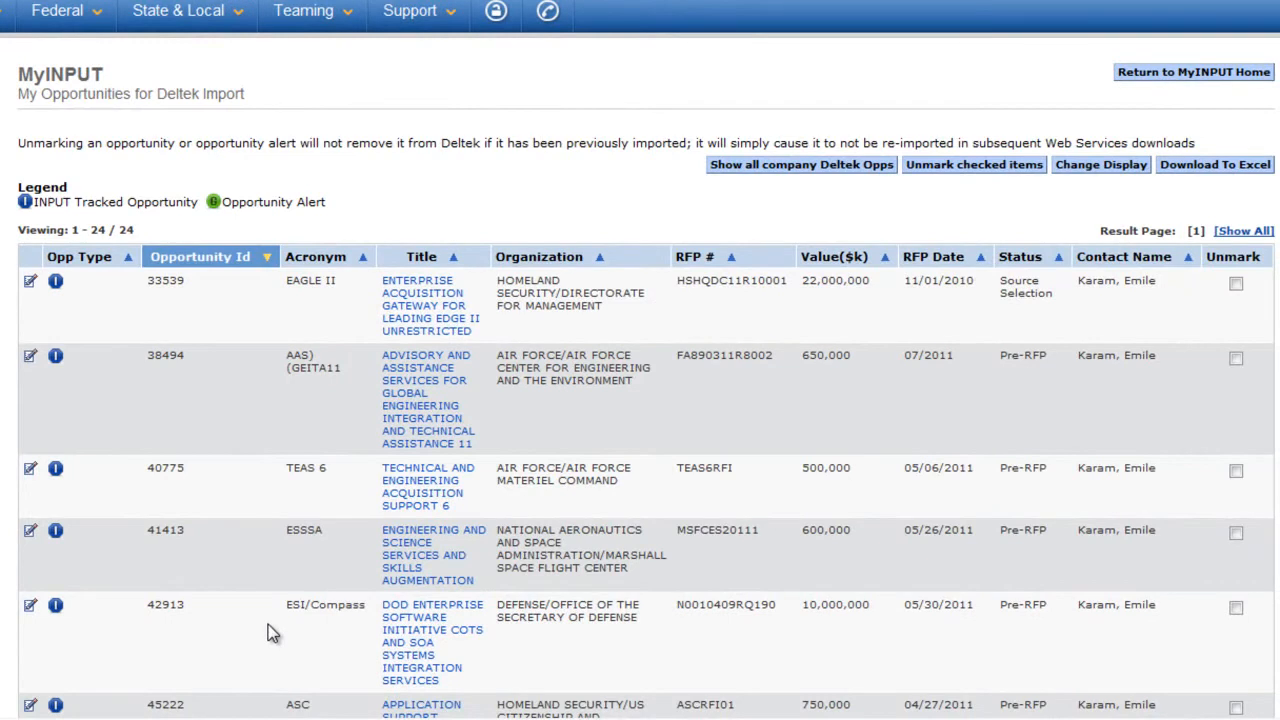
pyautogui.click(1236, 283)
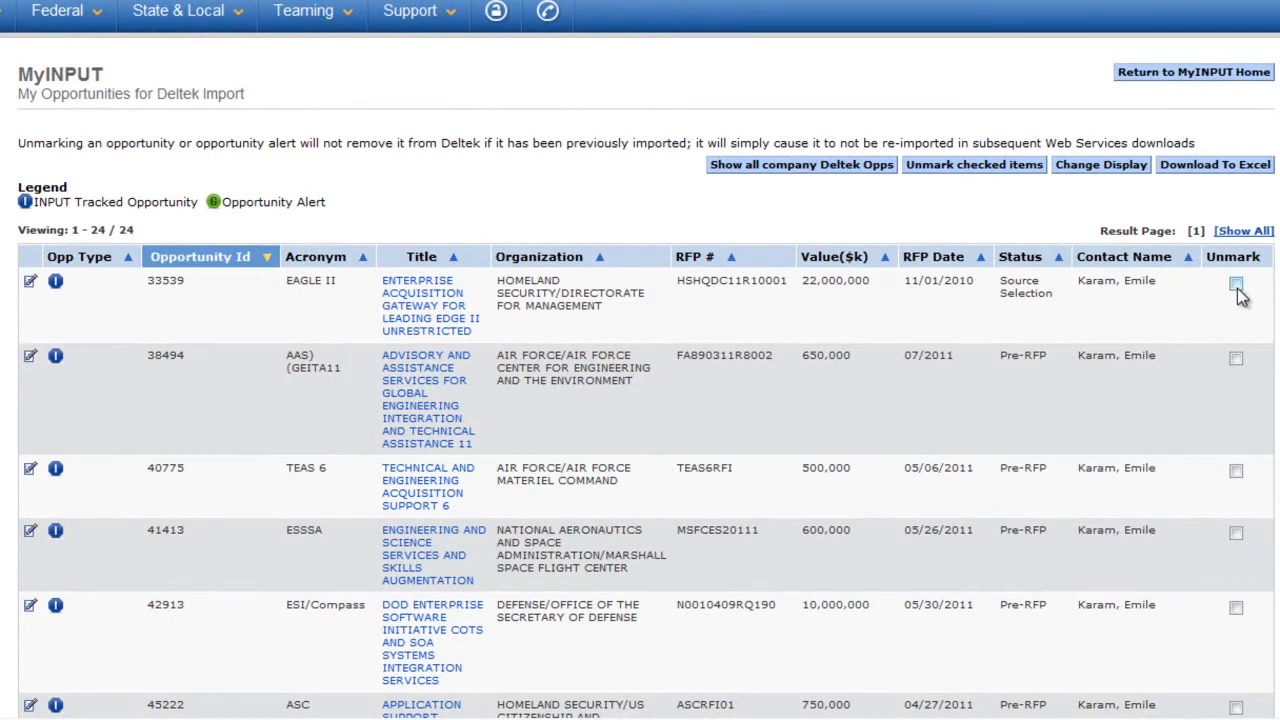
pyautogui.click(1236, 283)
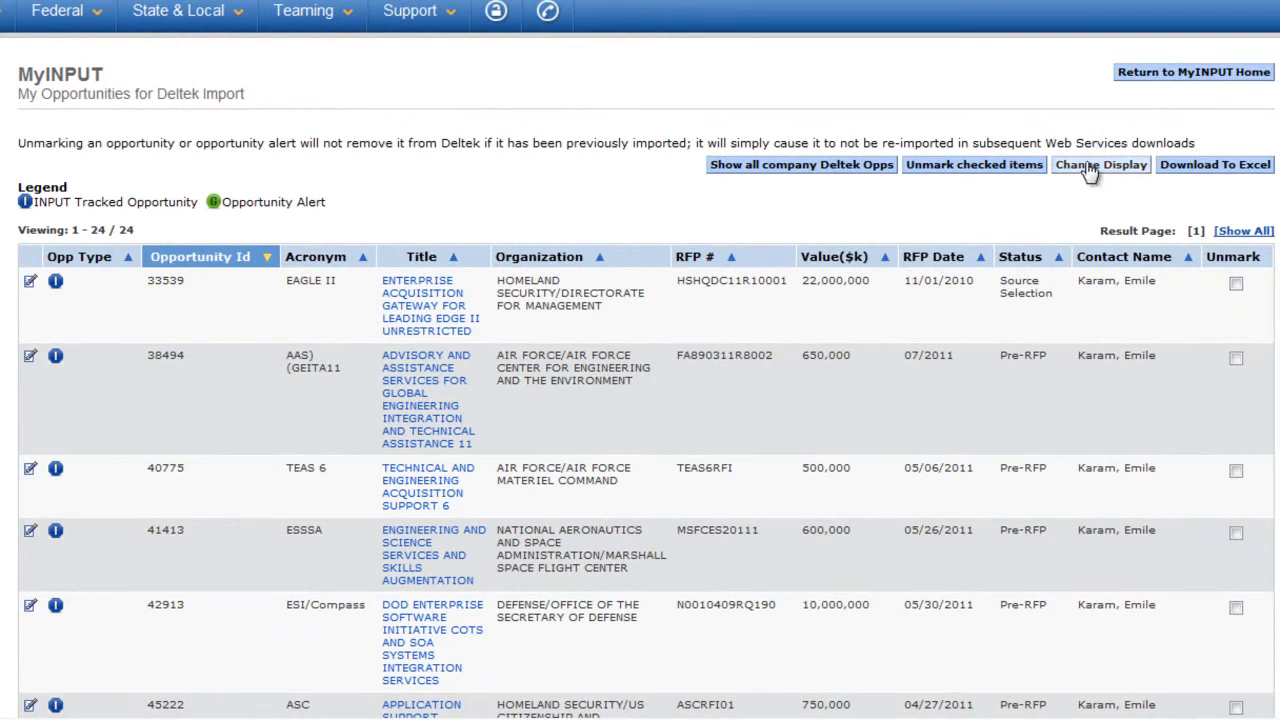
pyautogui.moveTo(1059, 180)
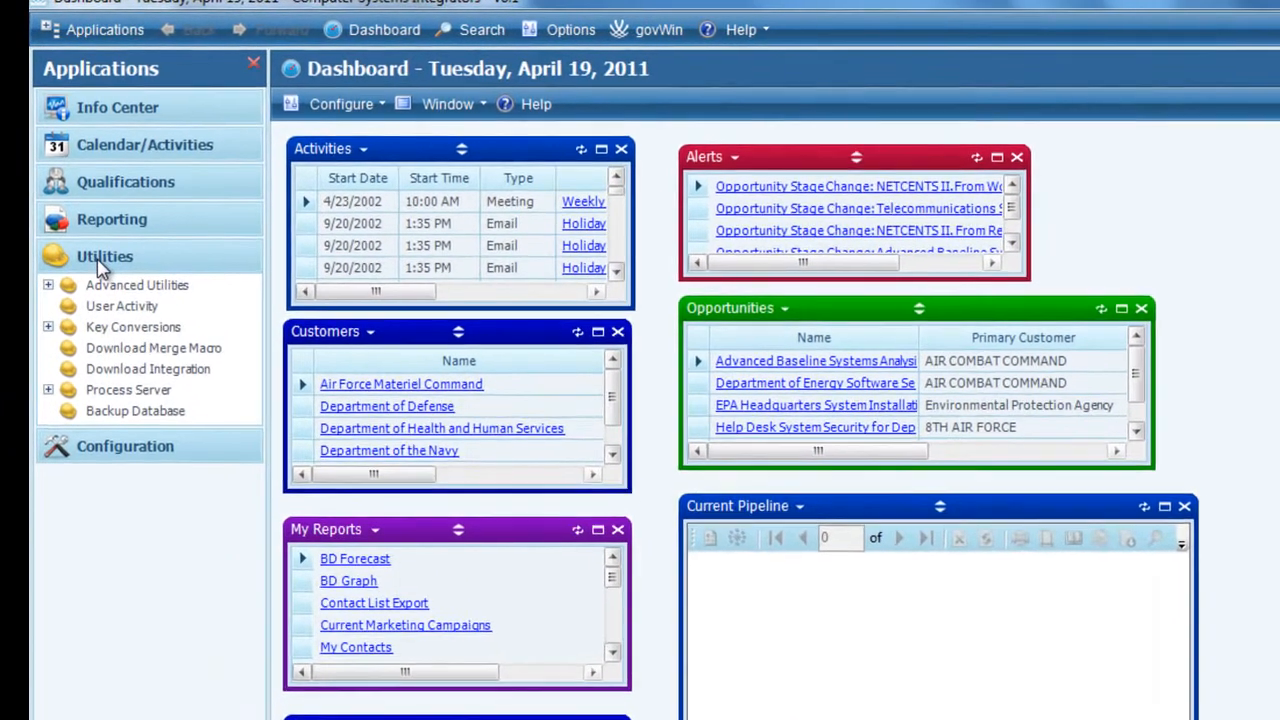
# - Expand Advanced Utilities and launch the INPUT Web Service utility
pyautogui.click(47, 285)
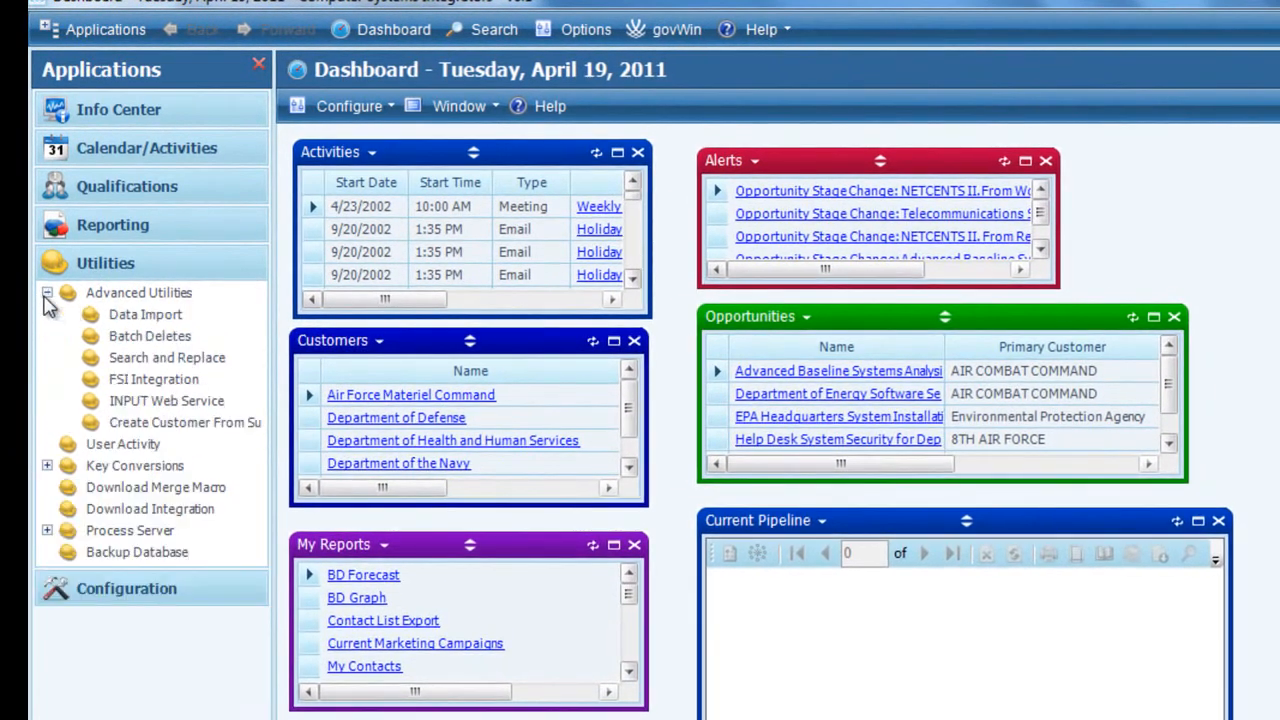
pyautogui.click(166, 400)
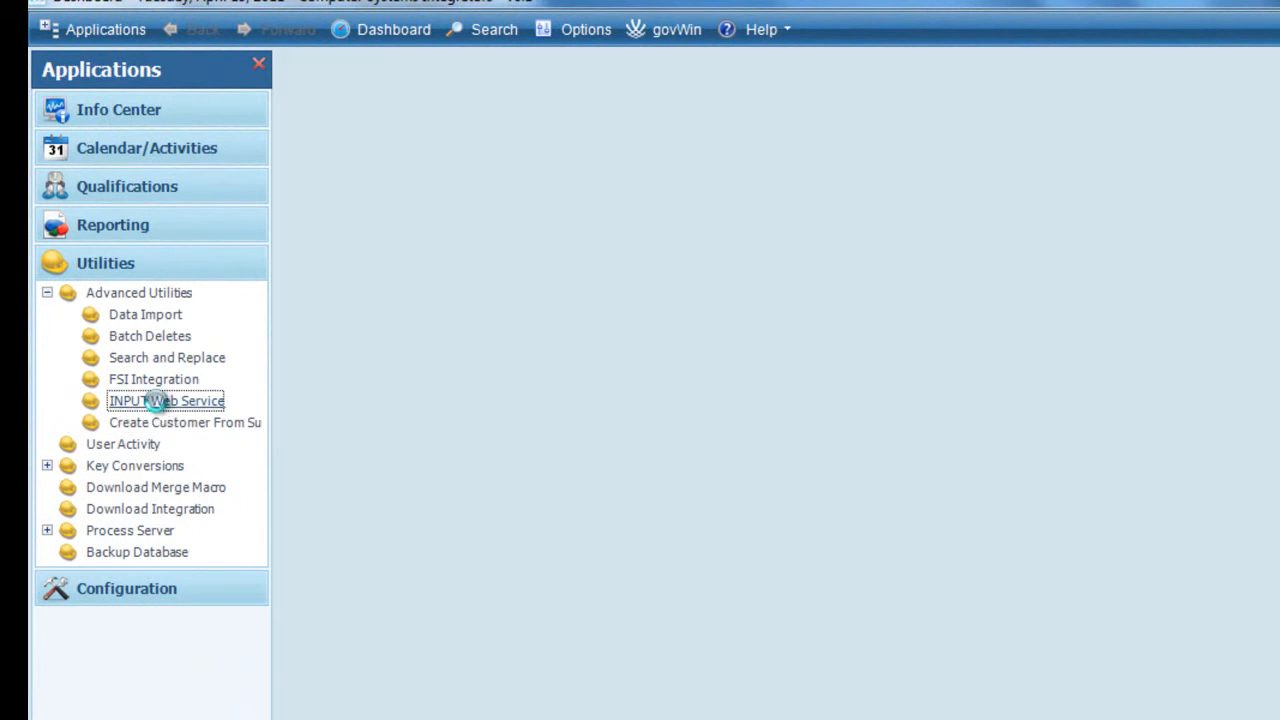
# - Run the INPUT data sync and confirm the database changes, logging 1 new and 23 updated records
pyautogui.click(166, 400)
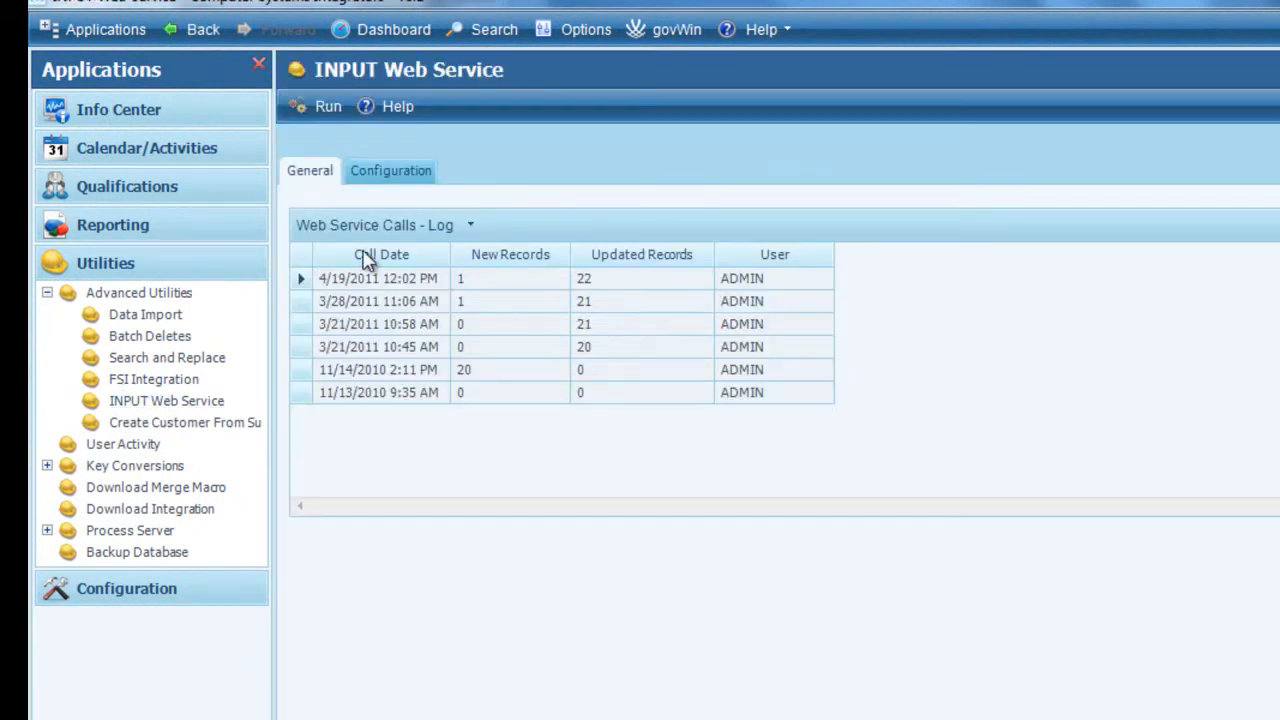
pyautogui.moveTo(328, 106)
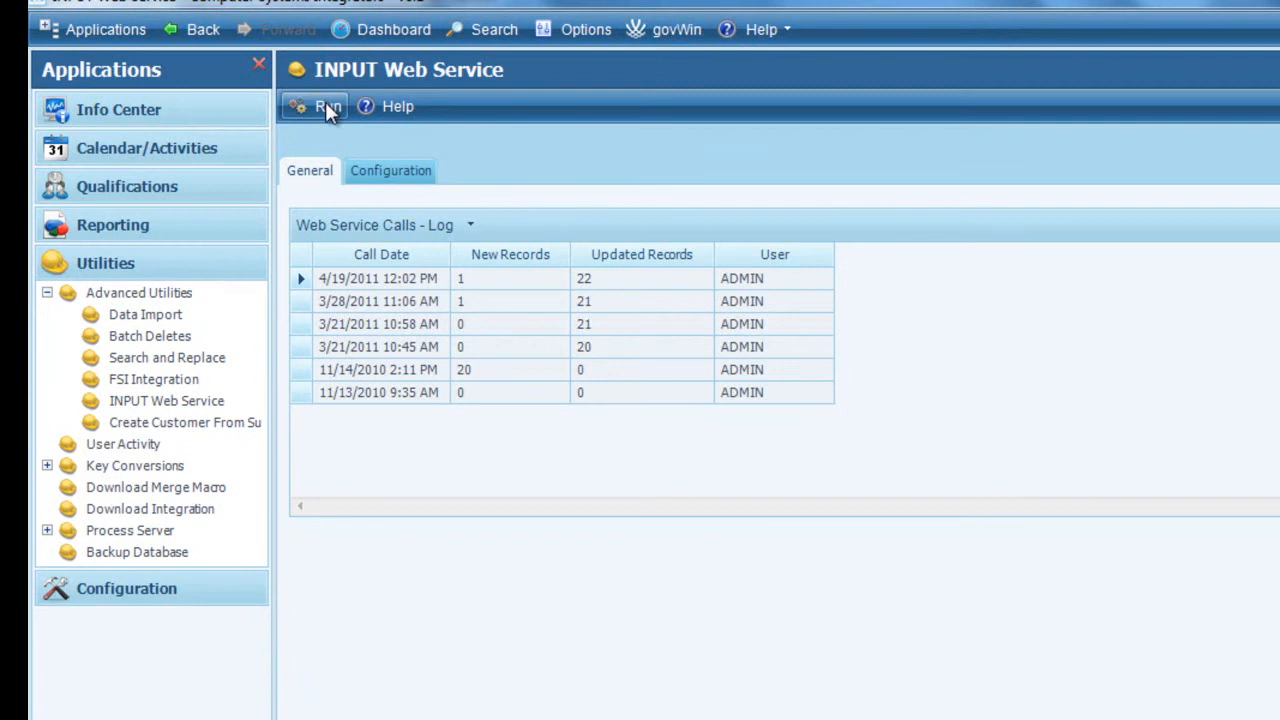
pyautogui.click(327, 106)
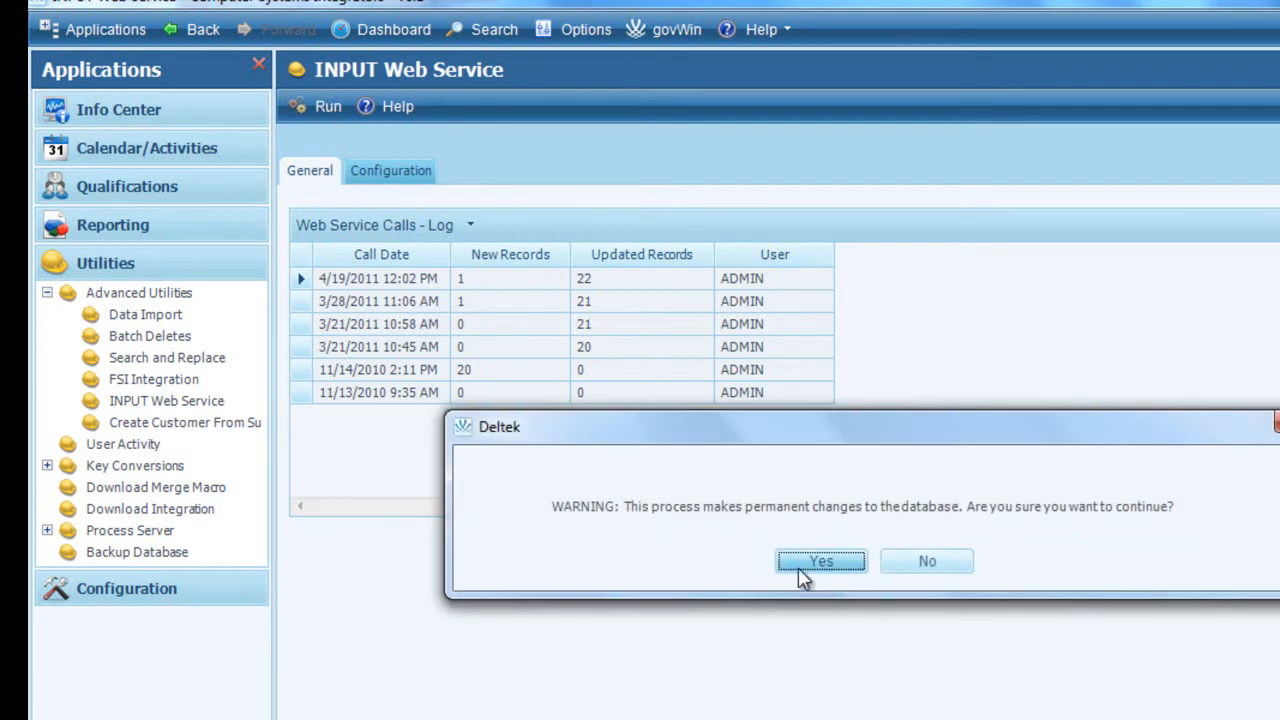
pyautogui.click(820, 561)
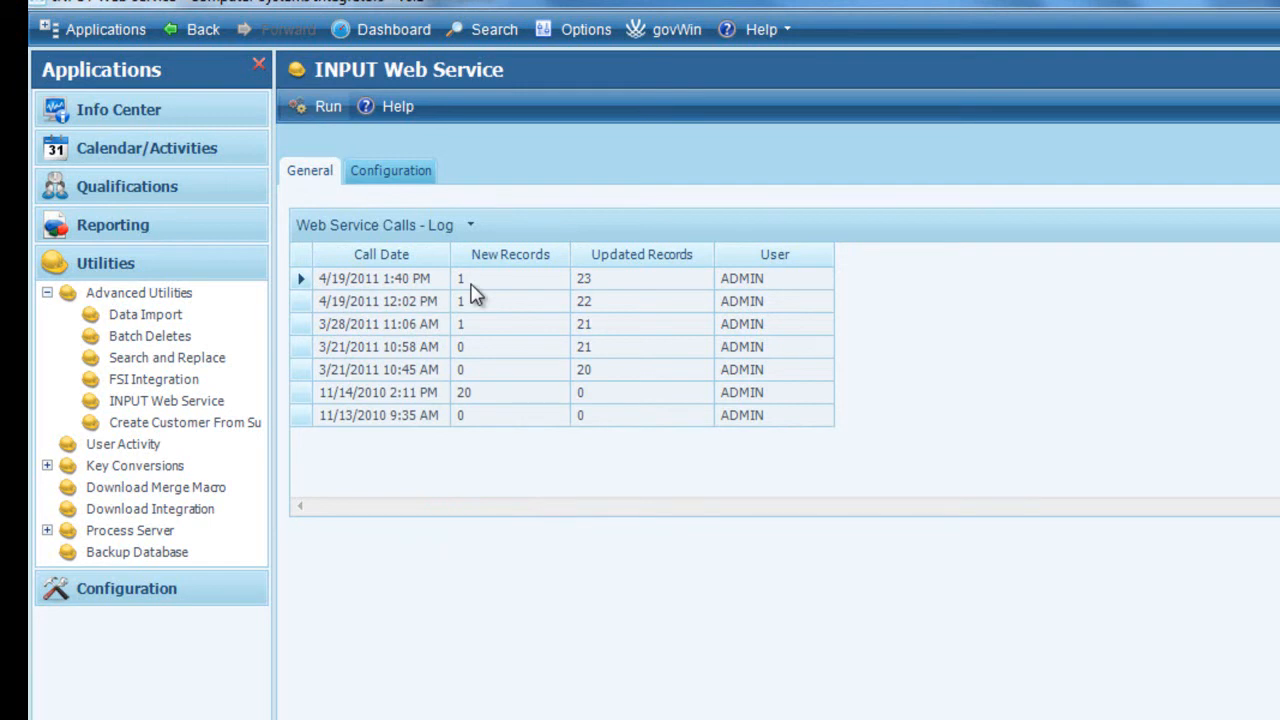
pyautogui.moveTo(500, 290)
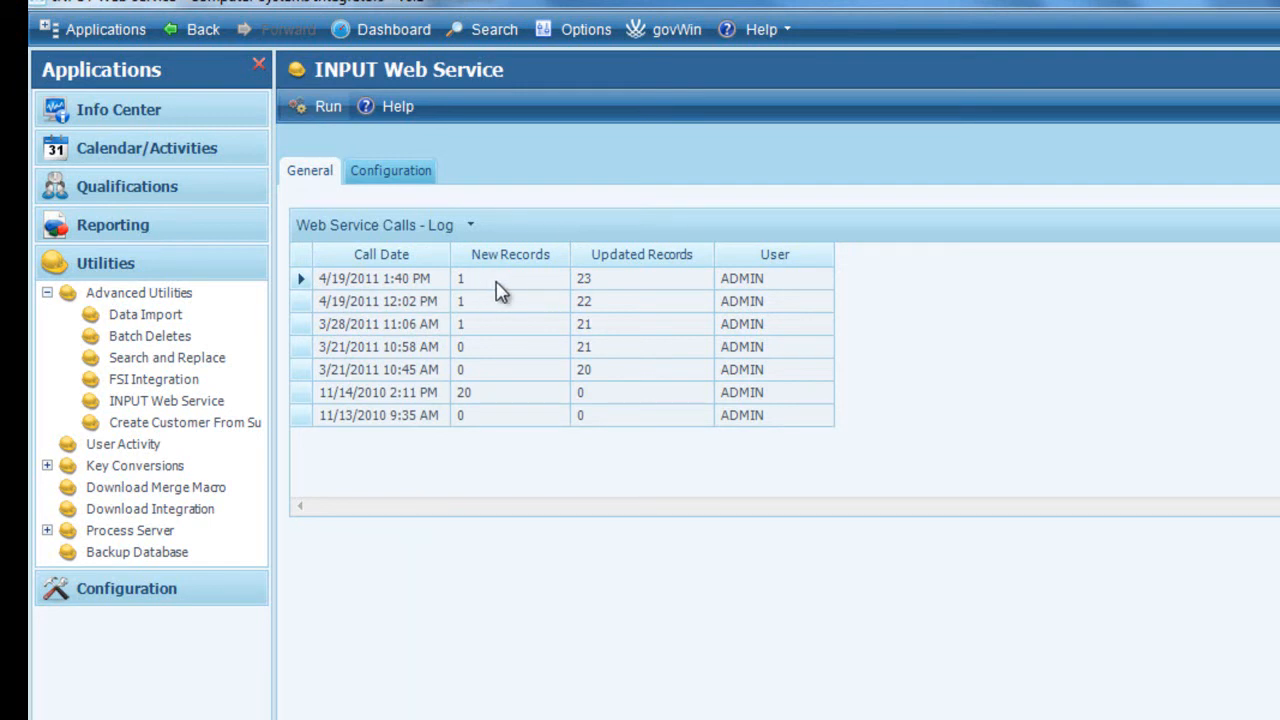
pyautogui.moveTo(595, 298)
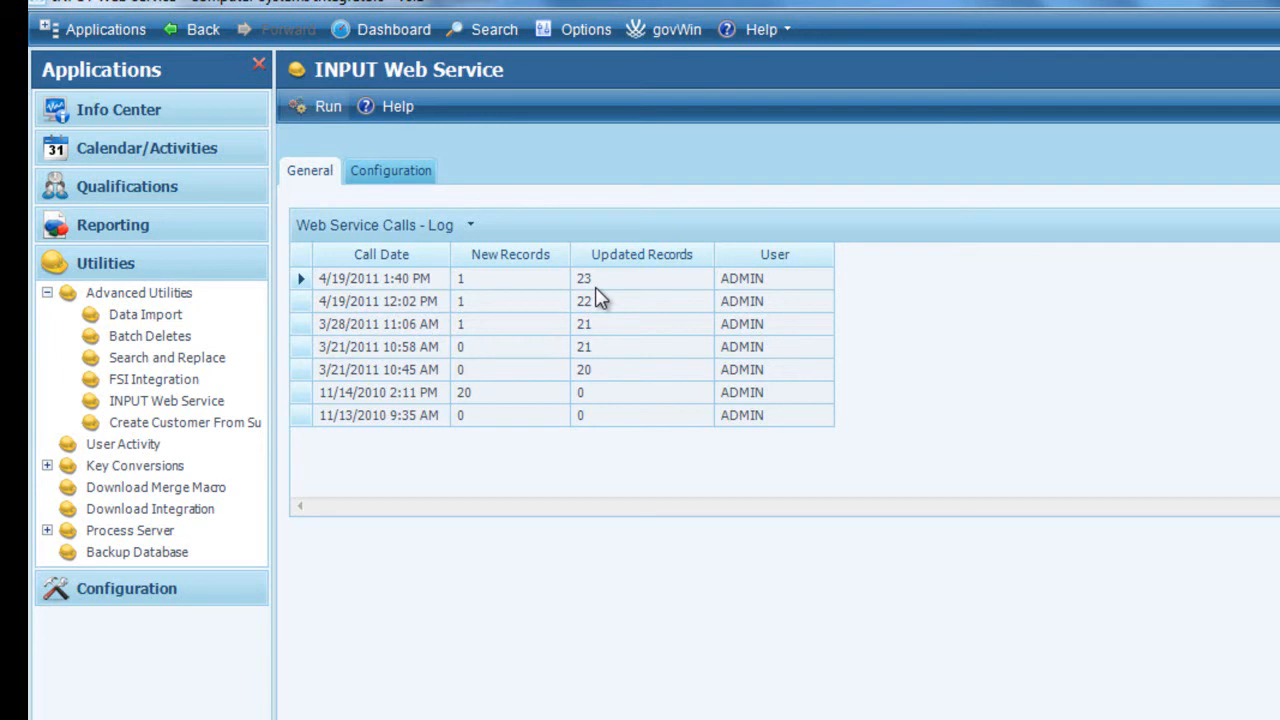
pyautogui.moveTo(483, 268)
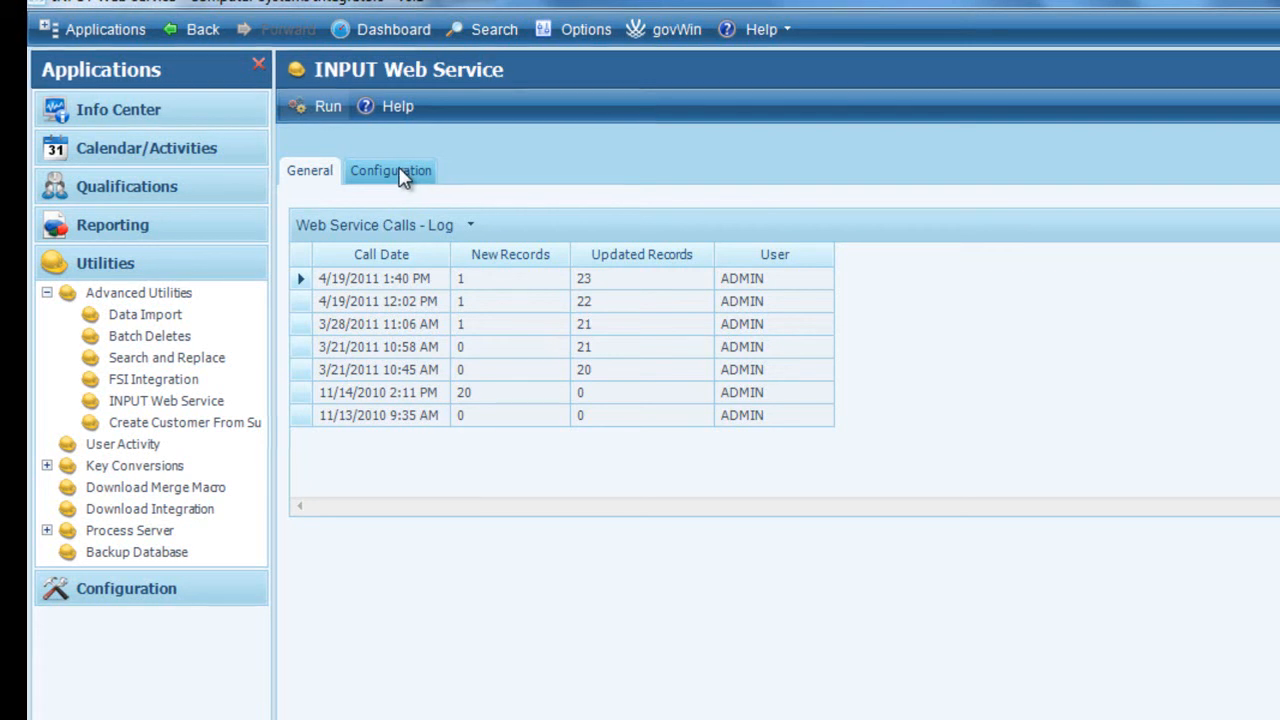
# - Review the Configuration tab: Premium subscription, new and updated records, Lead stage
pyautogui.click(390, 170)
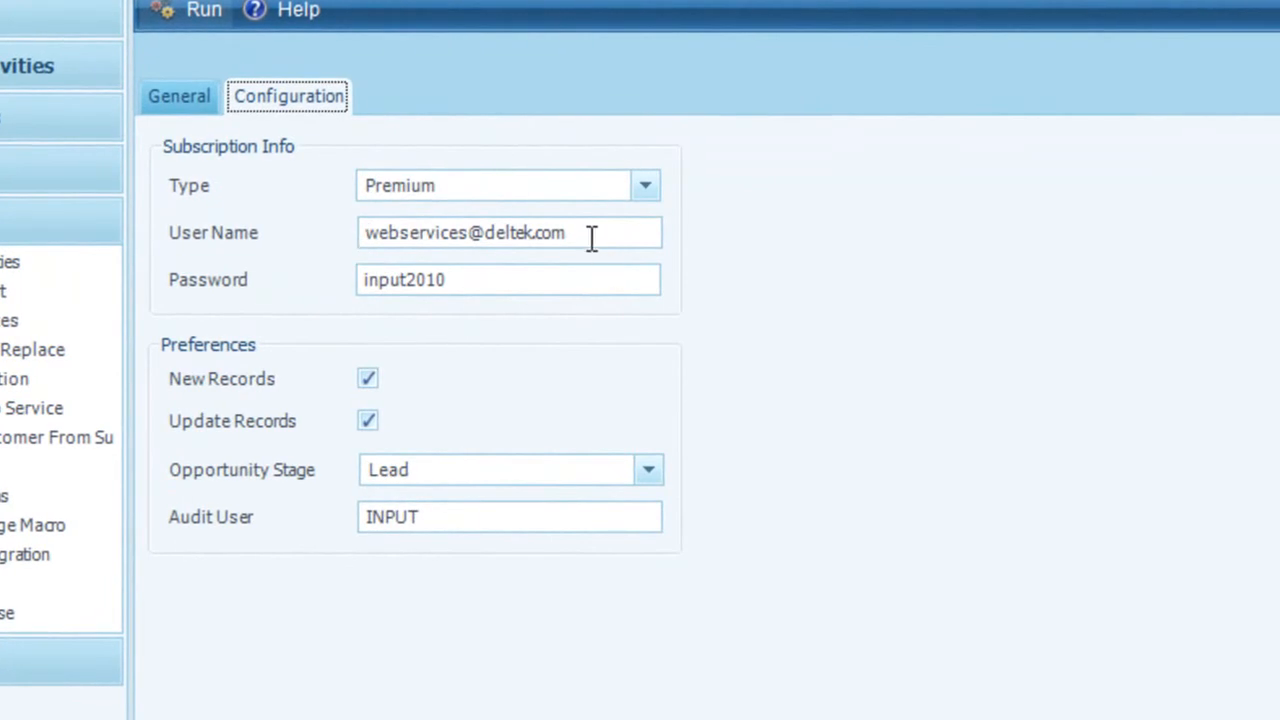
pyautogui.moveTo(478, 233)
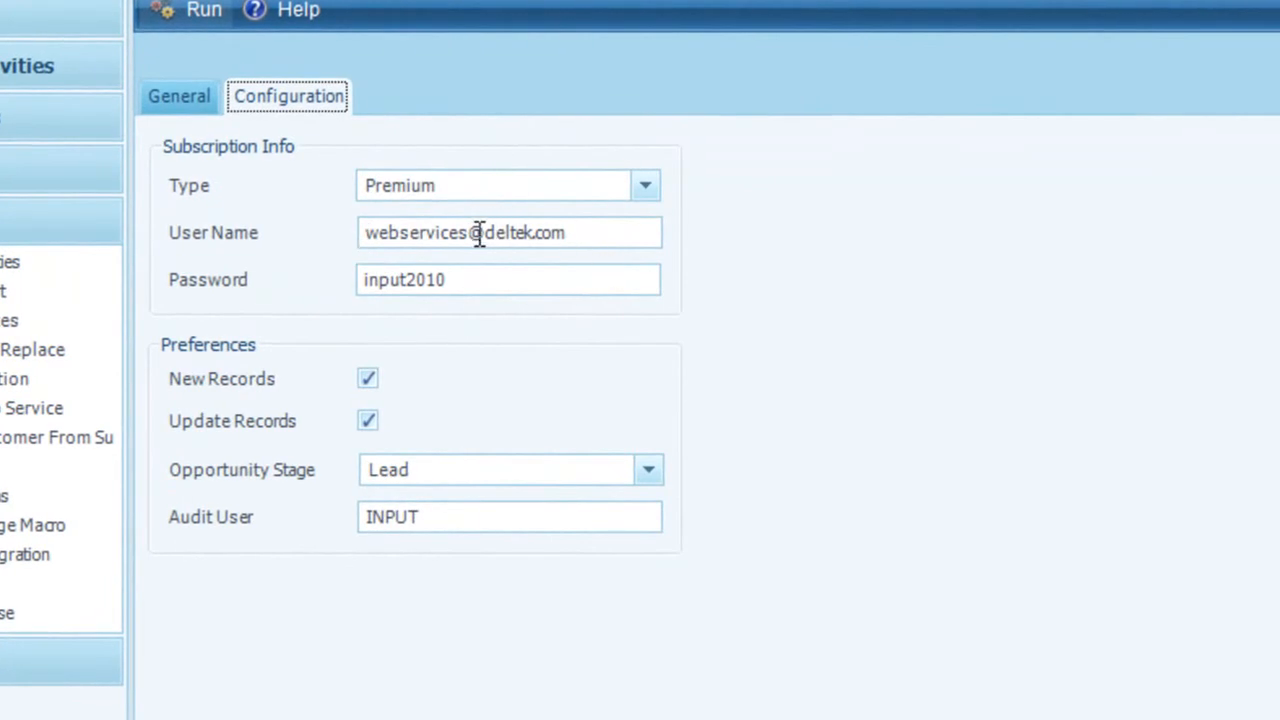
pyautogui.moveTo(583, 233)
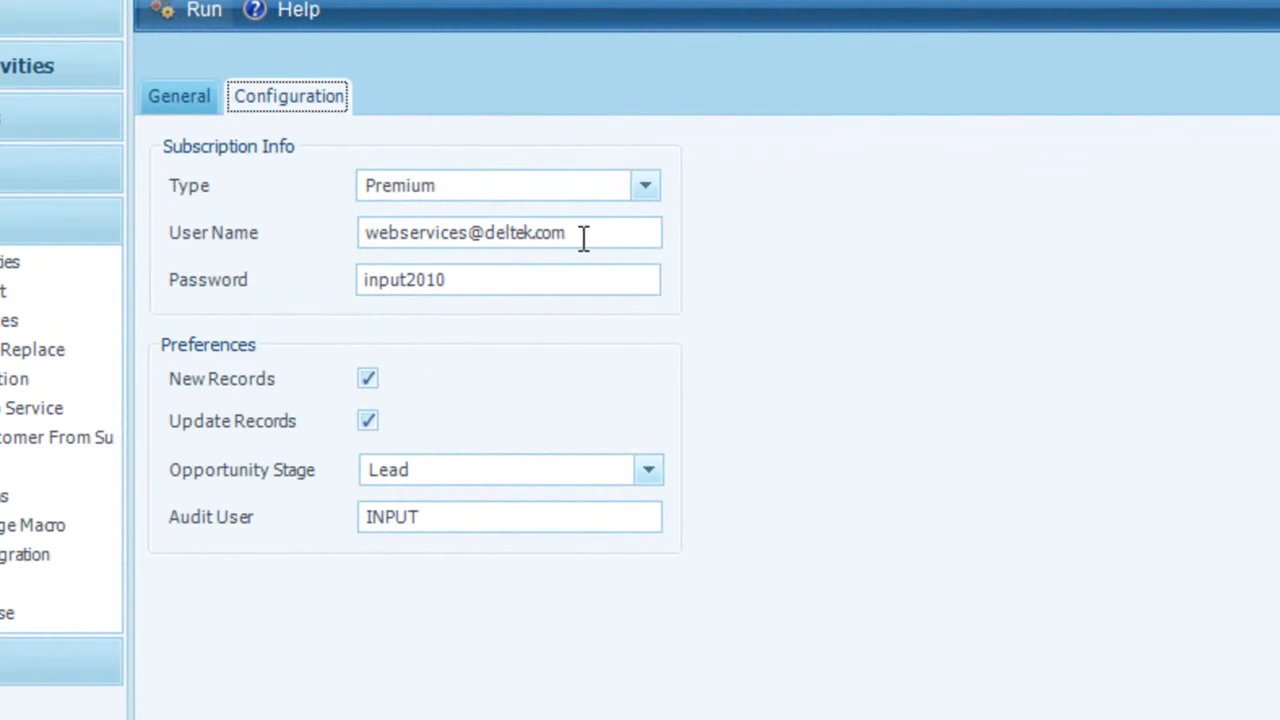
pyautogui.moveTo(474, 290)
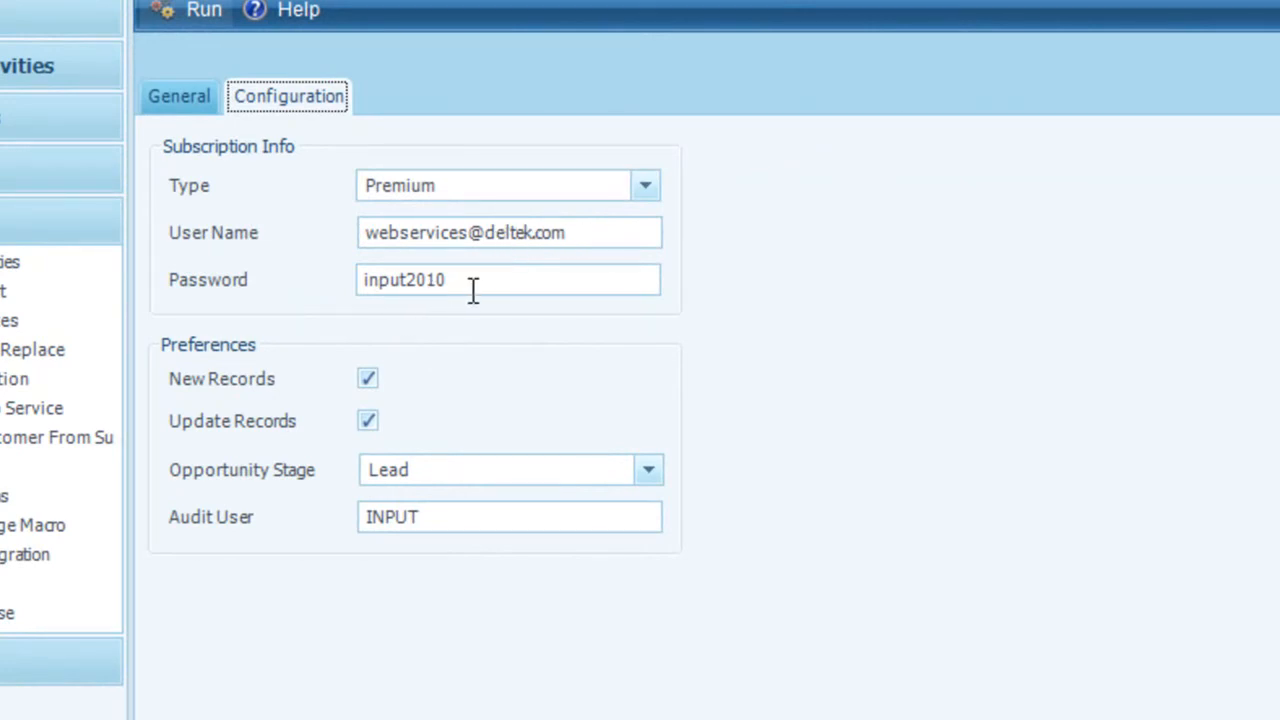
pyautogui.moveTo(255, 192)
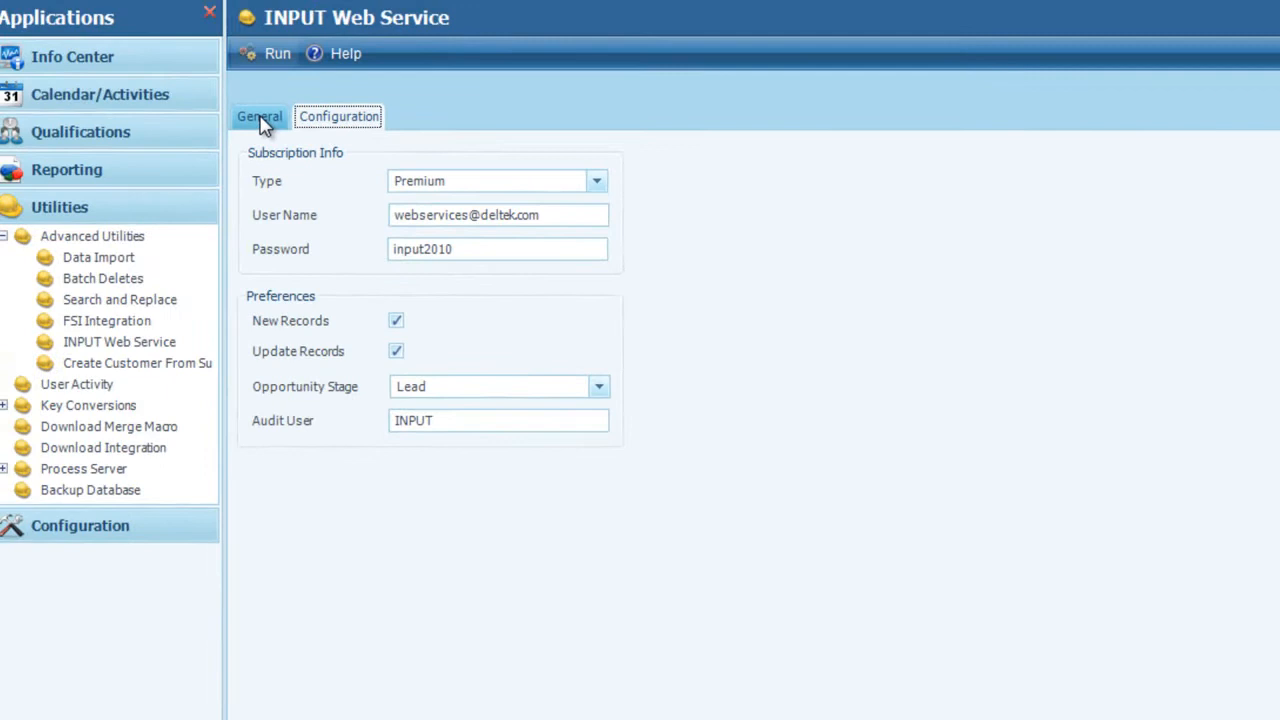
# - Return to the General tab's Web Service Calls log
pyautogui.click(338, 116)
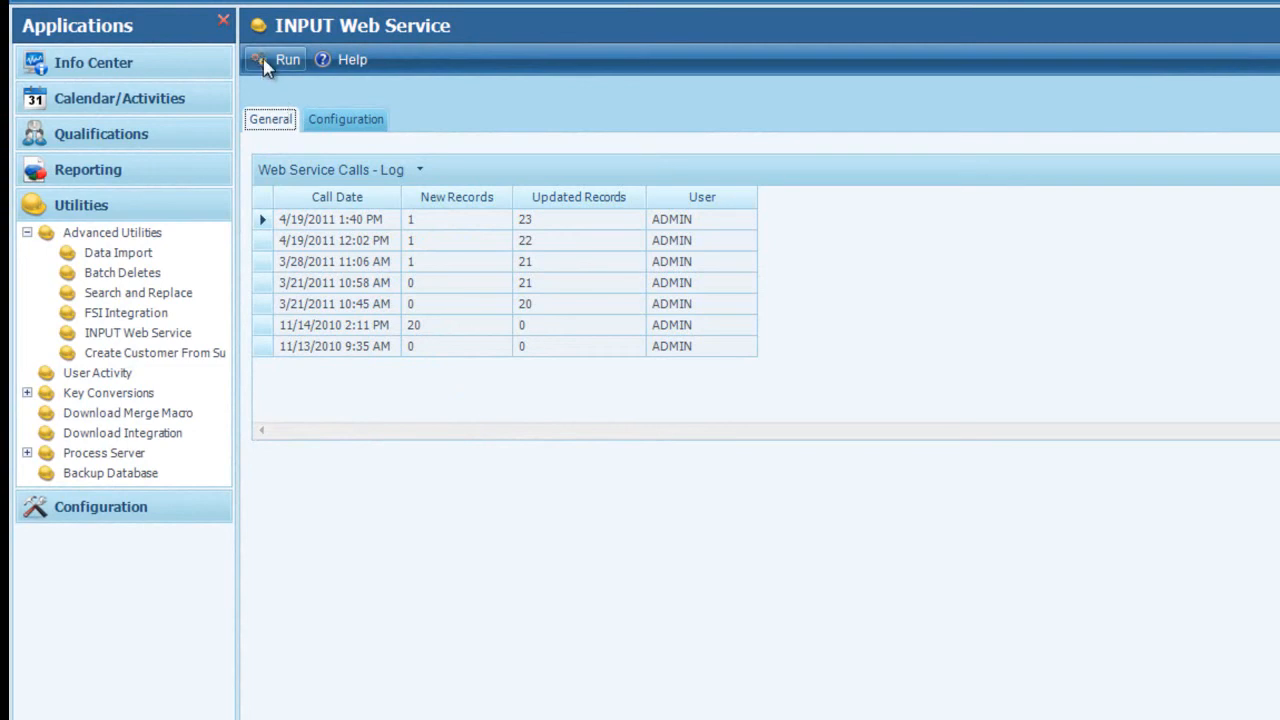
pyautogui.moveTo(232, 125)
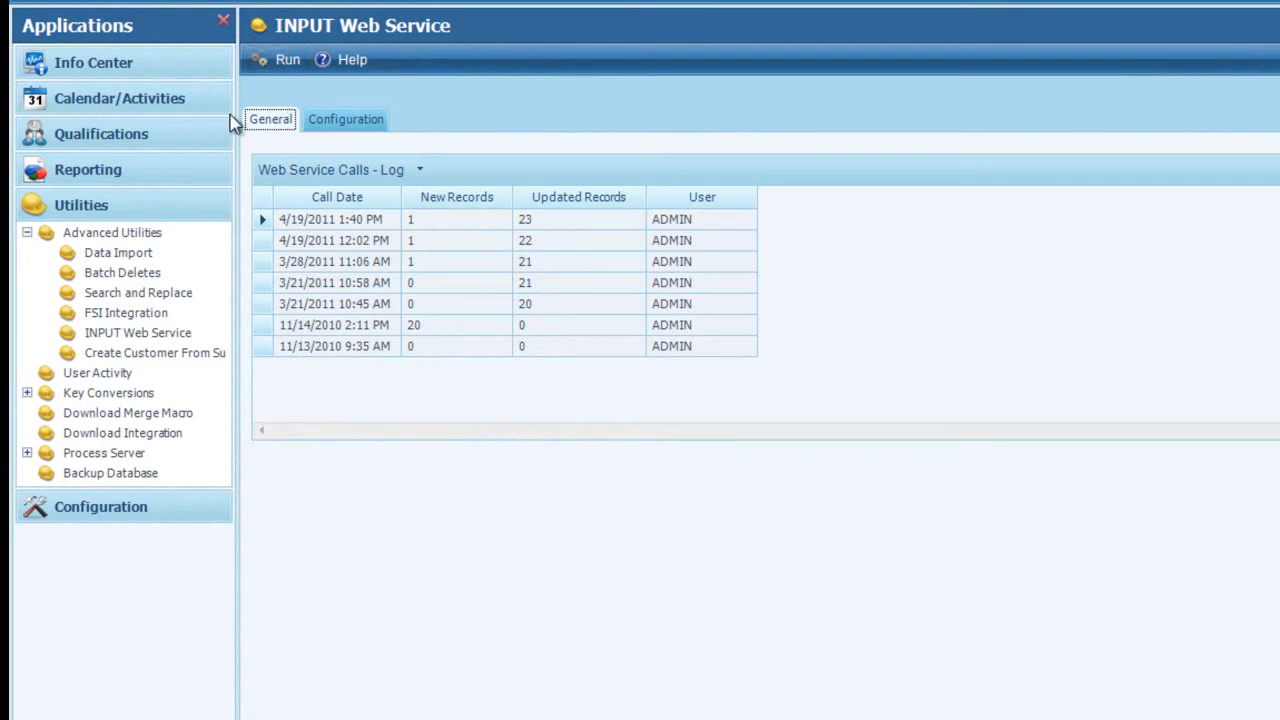
pyautogui.moveTo(260, 108)
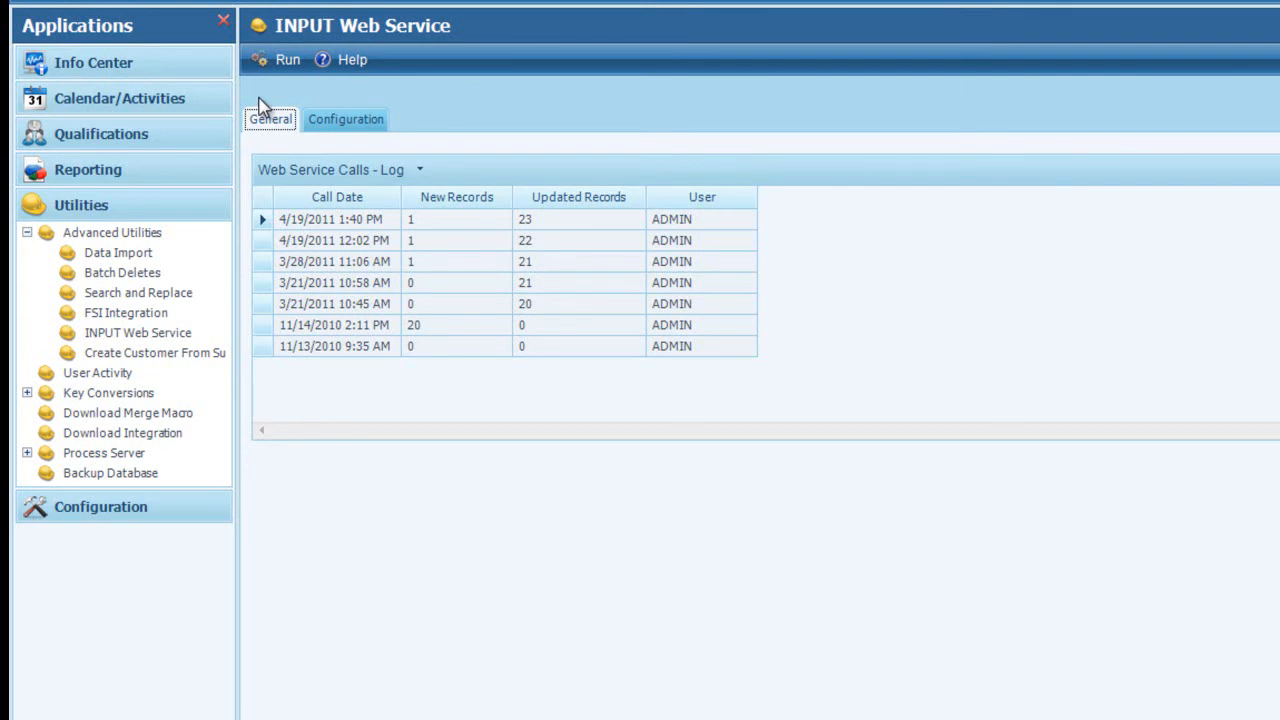
pyautogui.moveTo(70, 45)
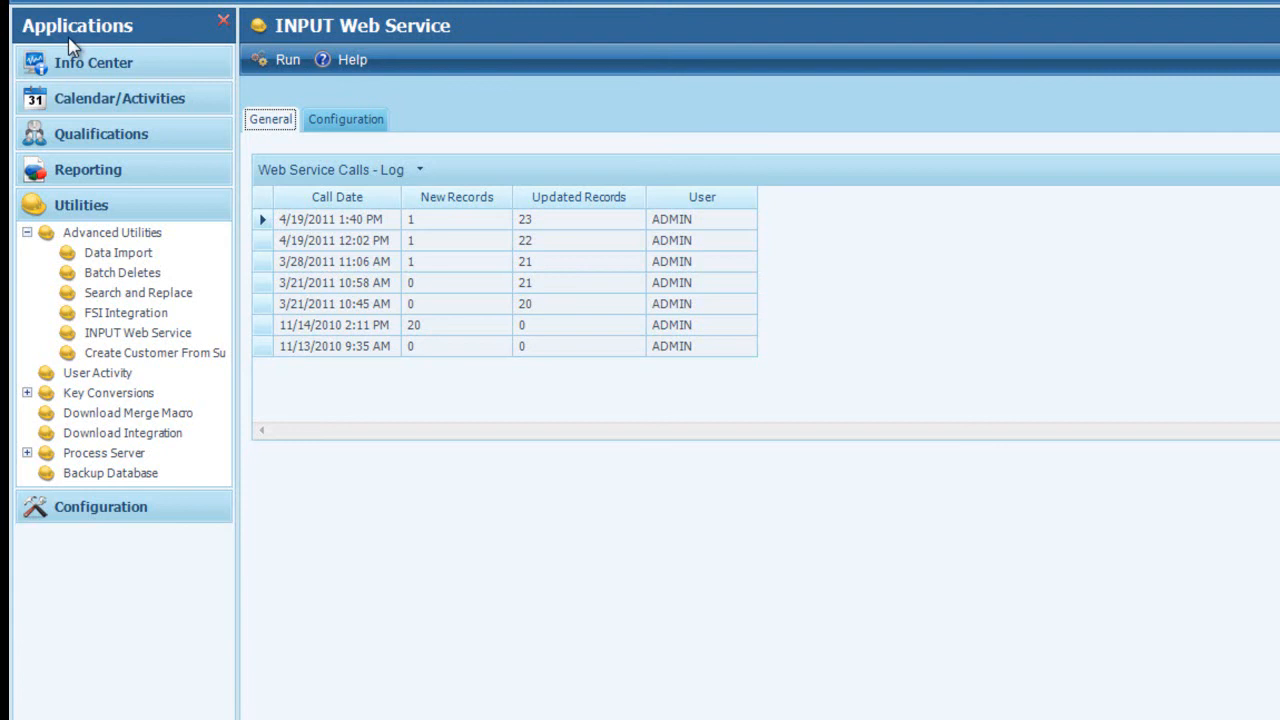
# - Go to Info Center Opportunities and search 'commo' to find COMMODITY ENTERPRISE CONTRACT
pyautogui.click(93, 62)
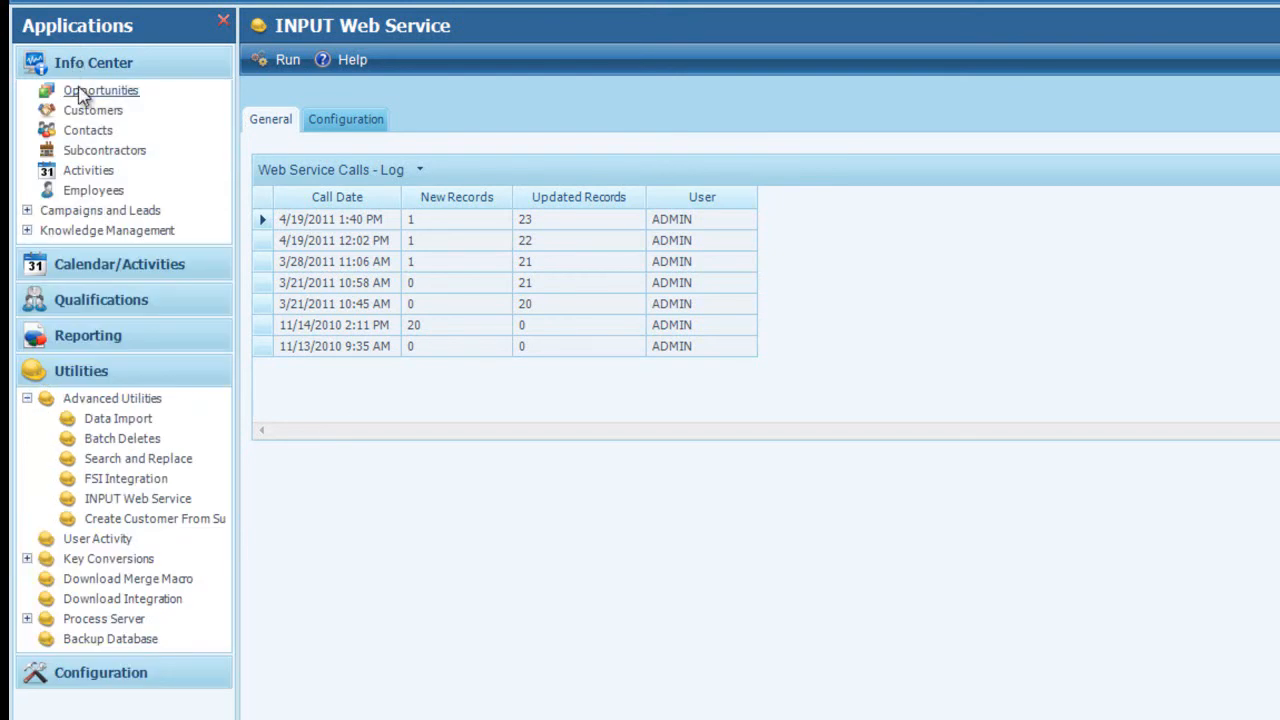
pyautogui.click(100, 90)
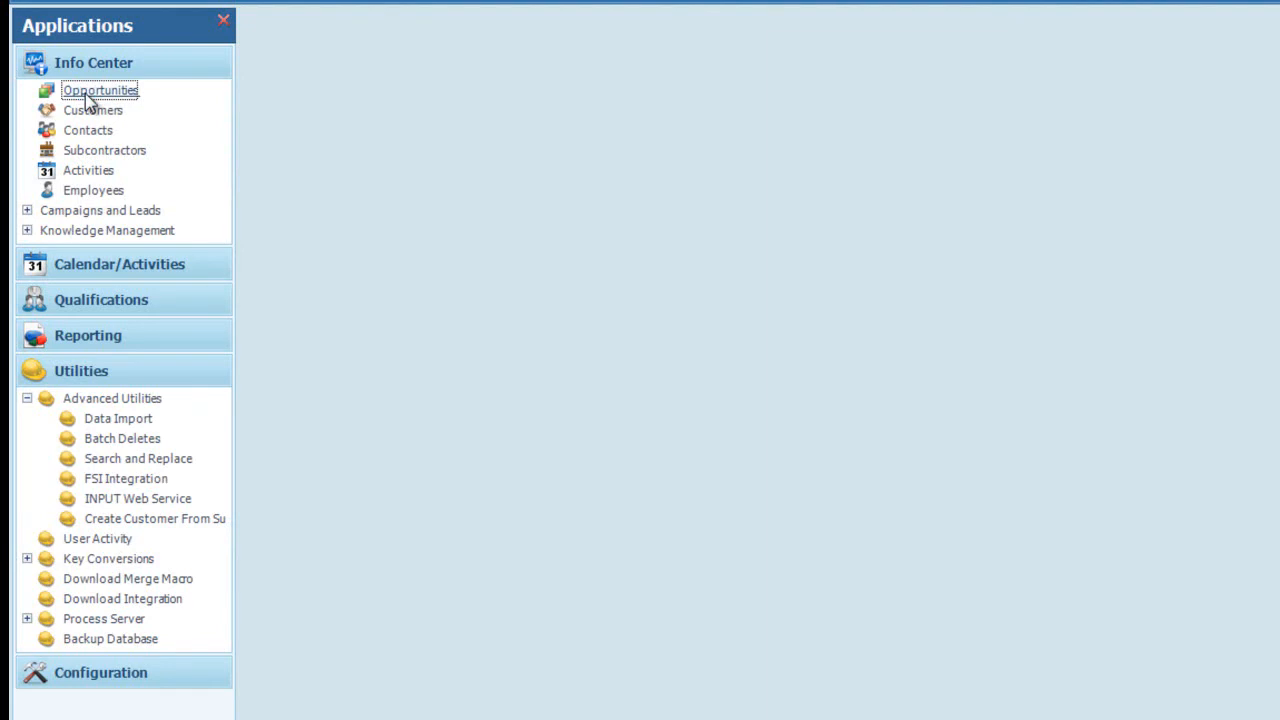
pyautogui.click(99, 90)
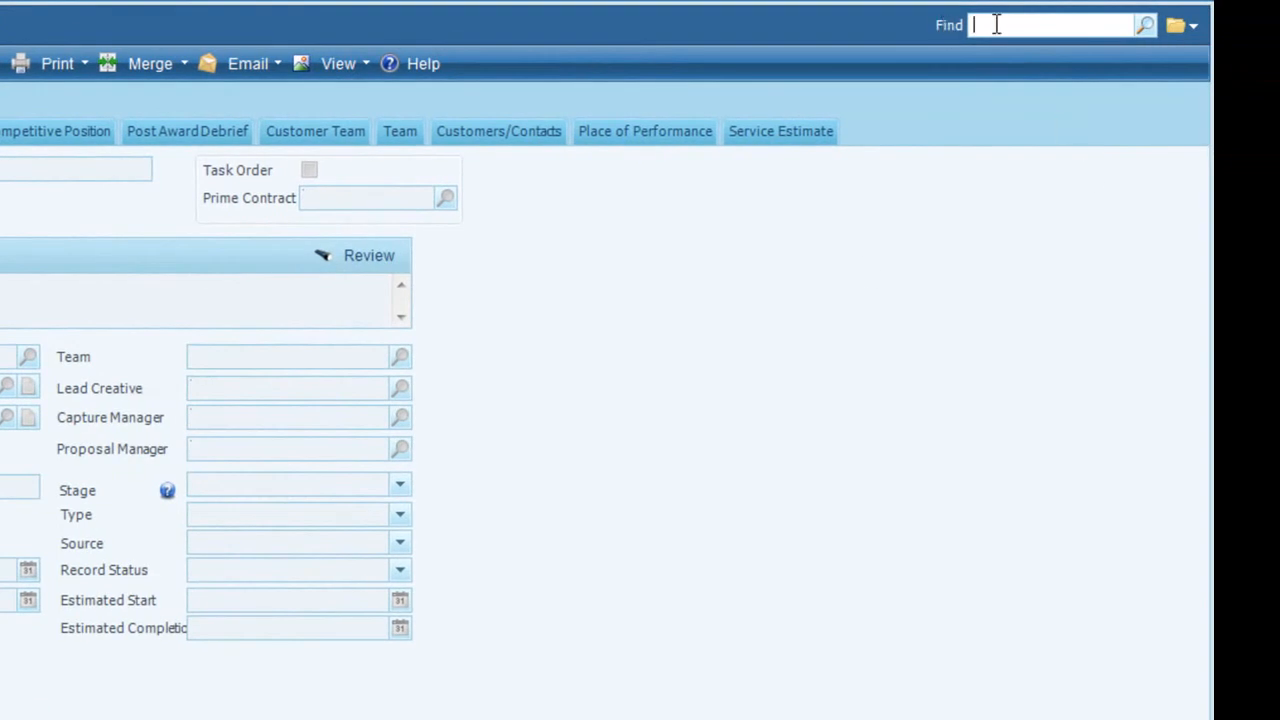
pyautogui.write('commo')
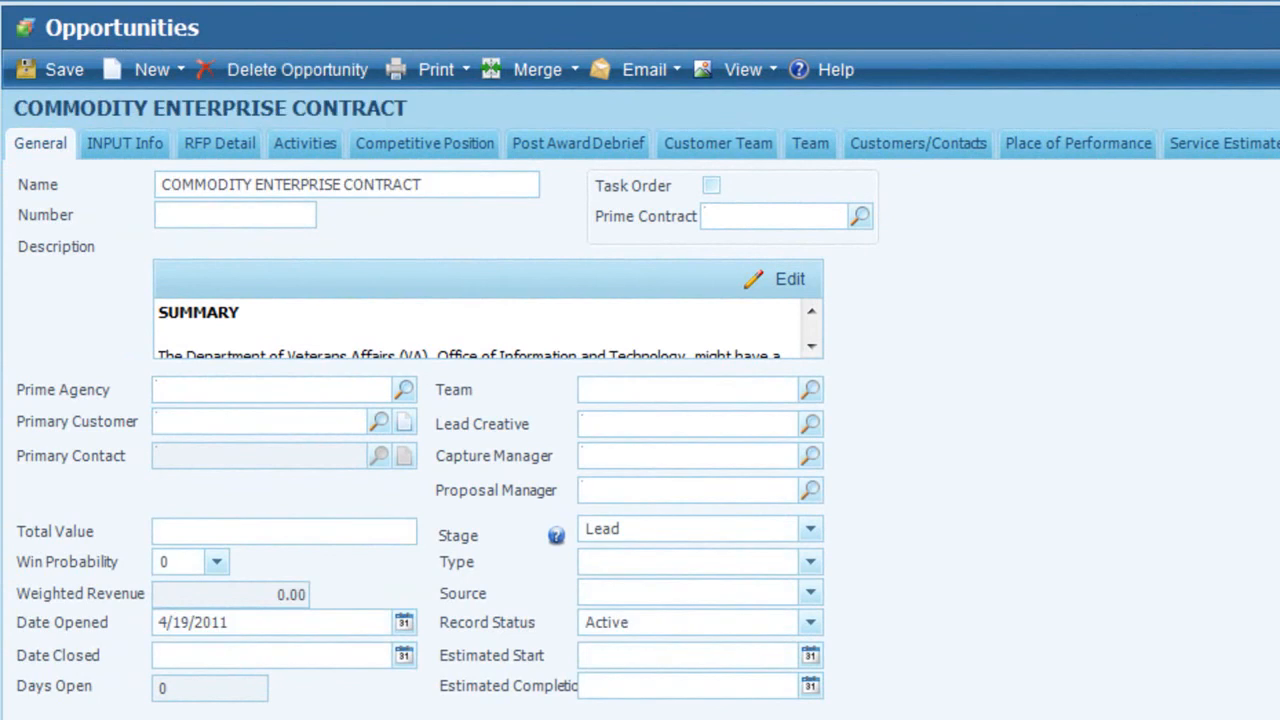
pyautogui.moveTo(378, 222)
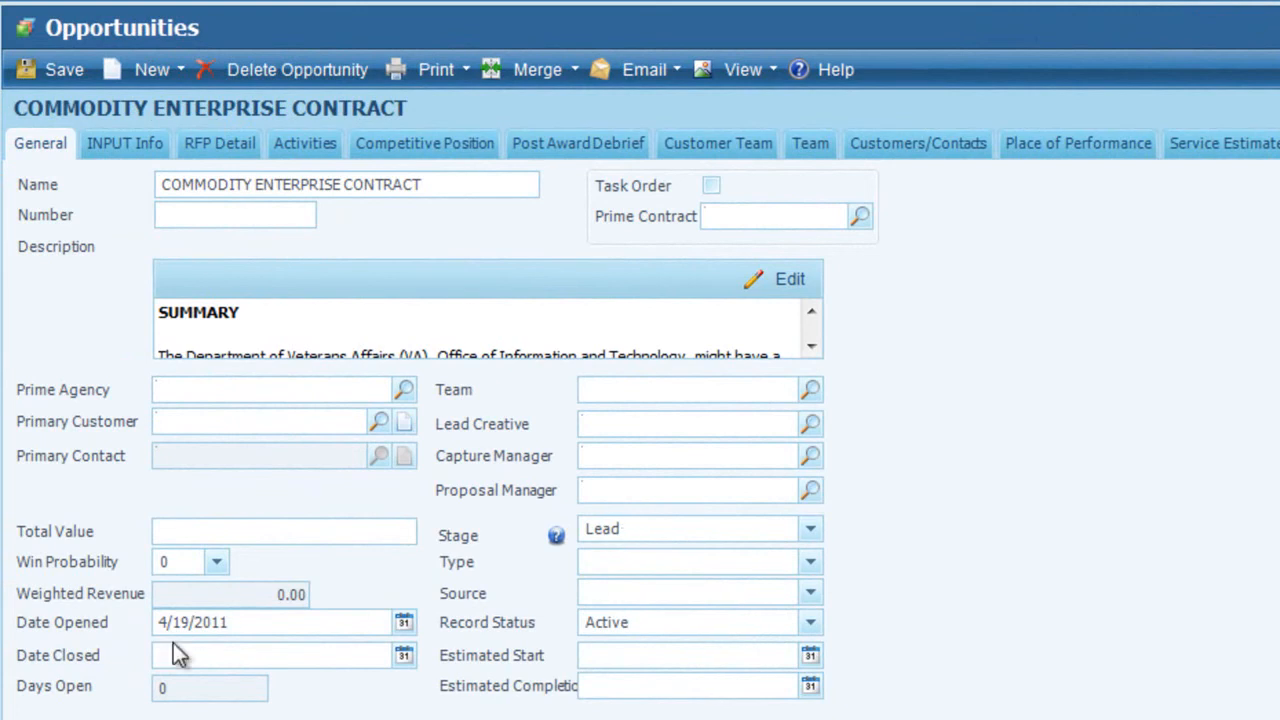
pyautogui.moveTo(600, 710)
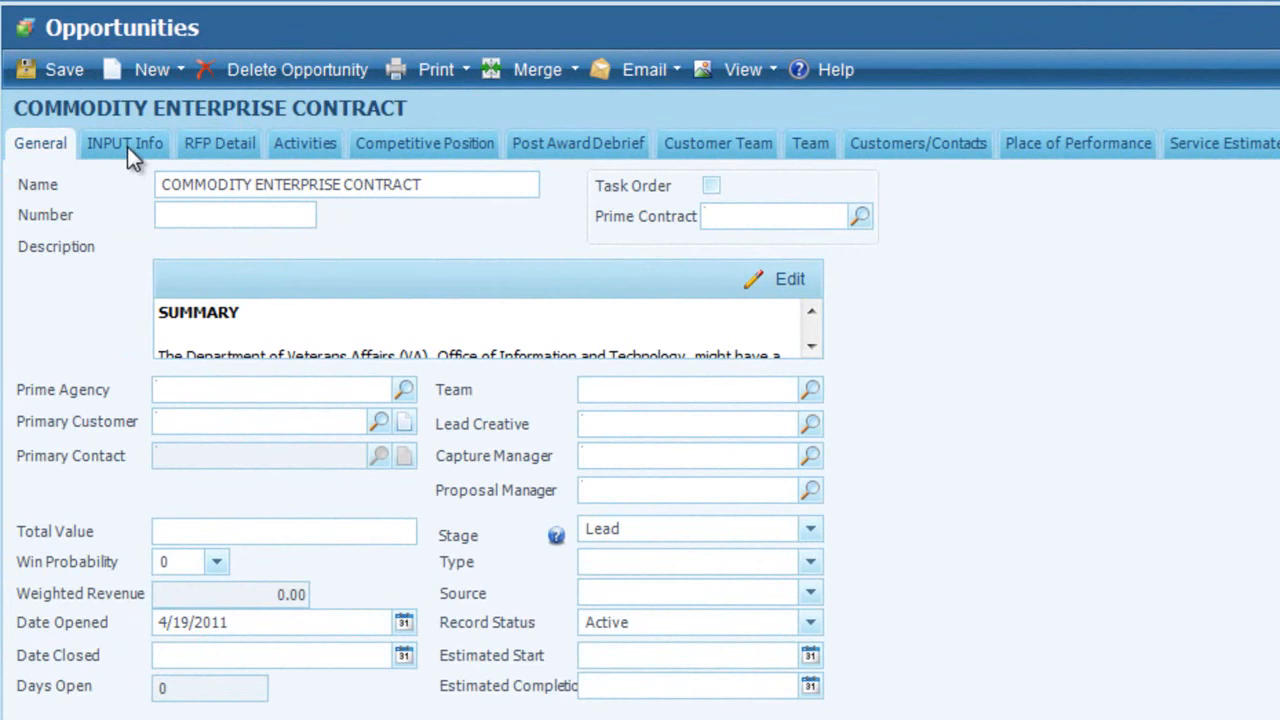
# - Browse the INPUT Info tab's Key Dates, Detail and INPUT Key Contacts
pyautogui.click(124, 143)
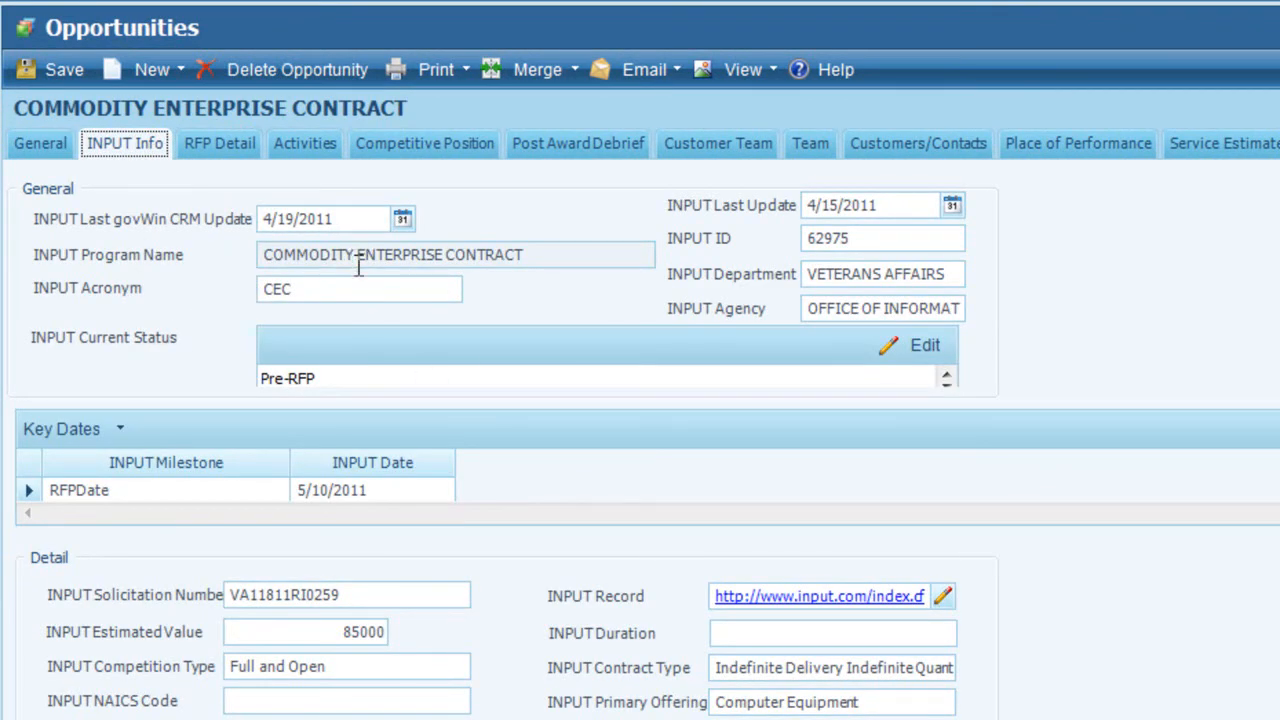
pyautogui.moveTo(880, 238)
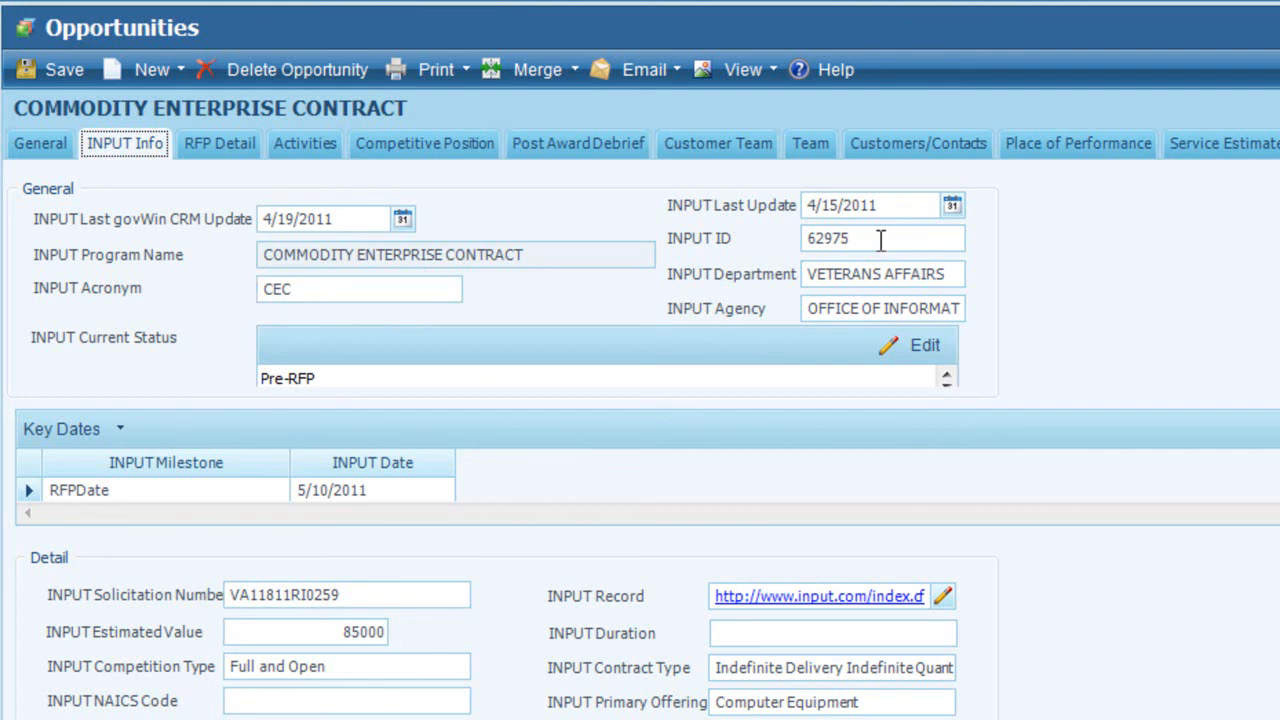
pyautogui.scroll(-3)
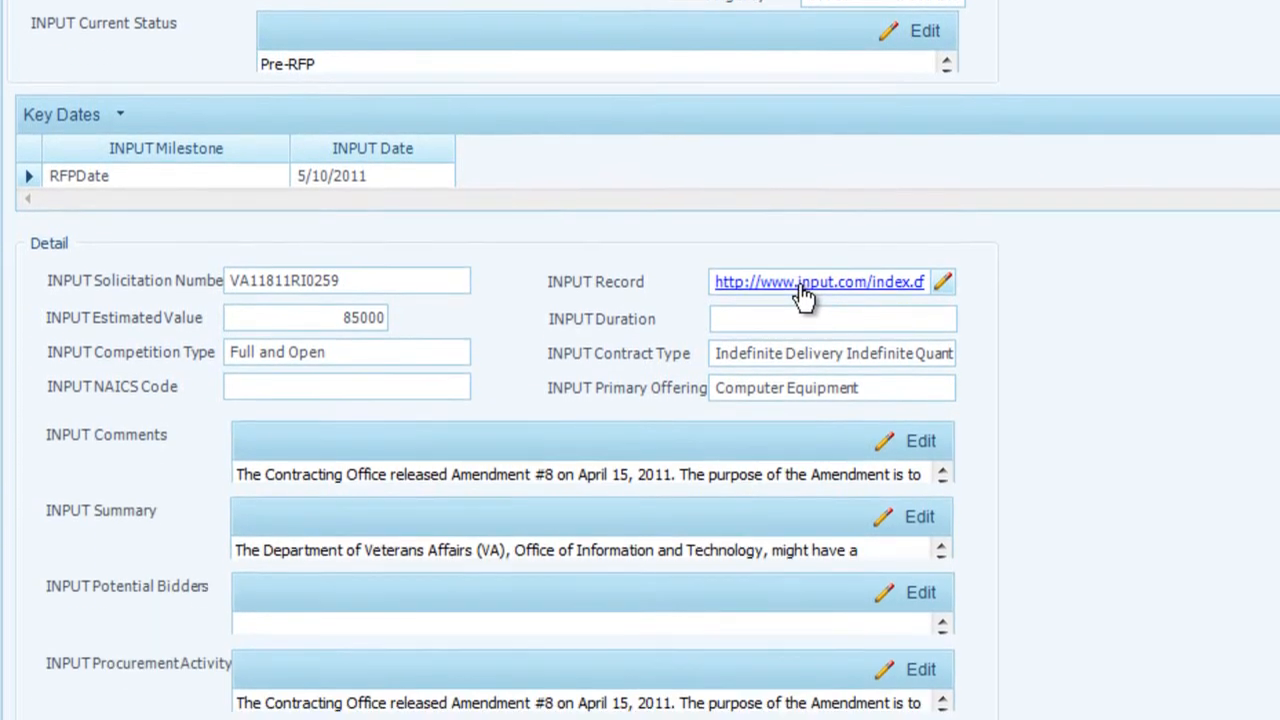
pyautogui.scroll(-3)
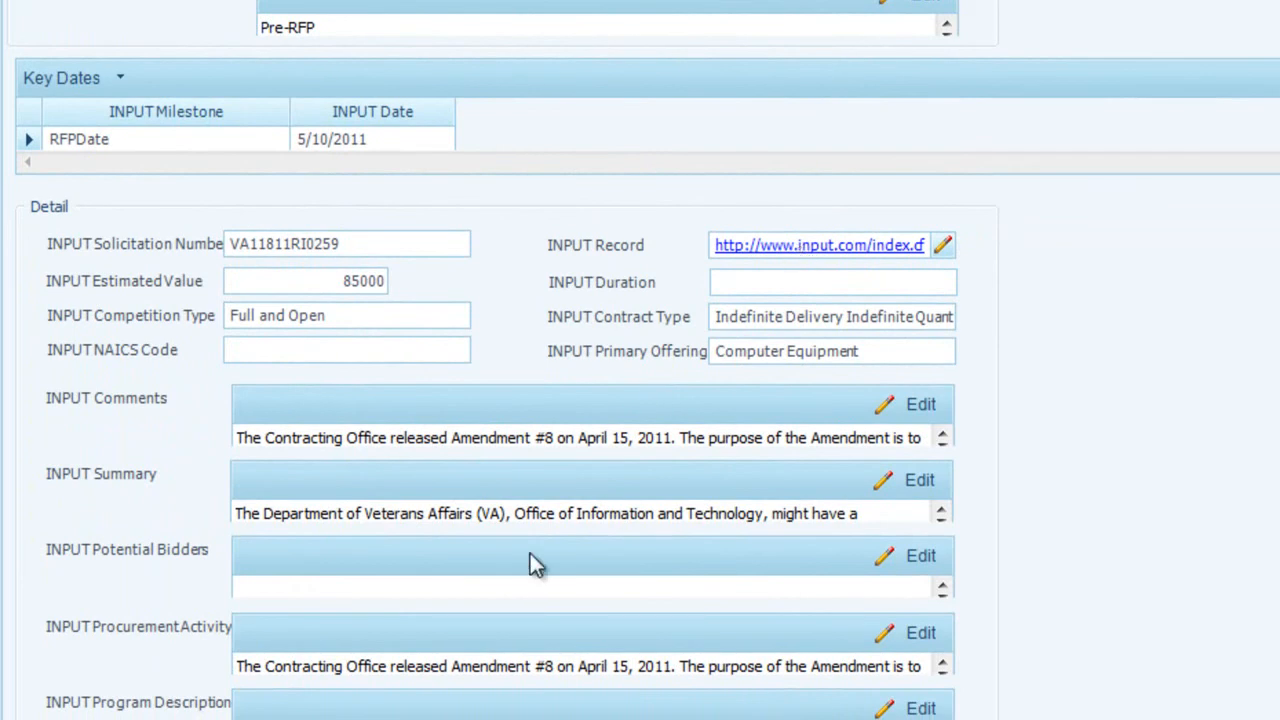
pyautogui.moveTo(535, 565)
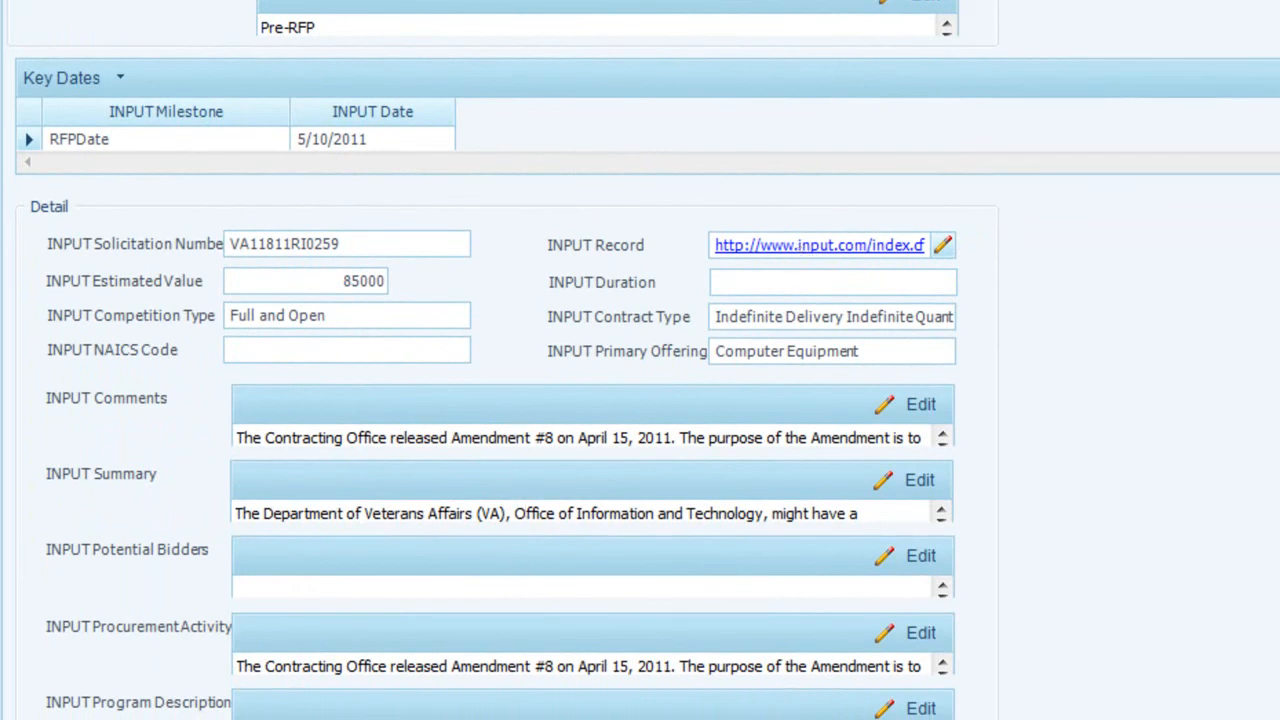
pyautogui.moveTo(415, 535)
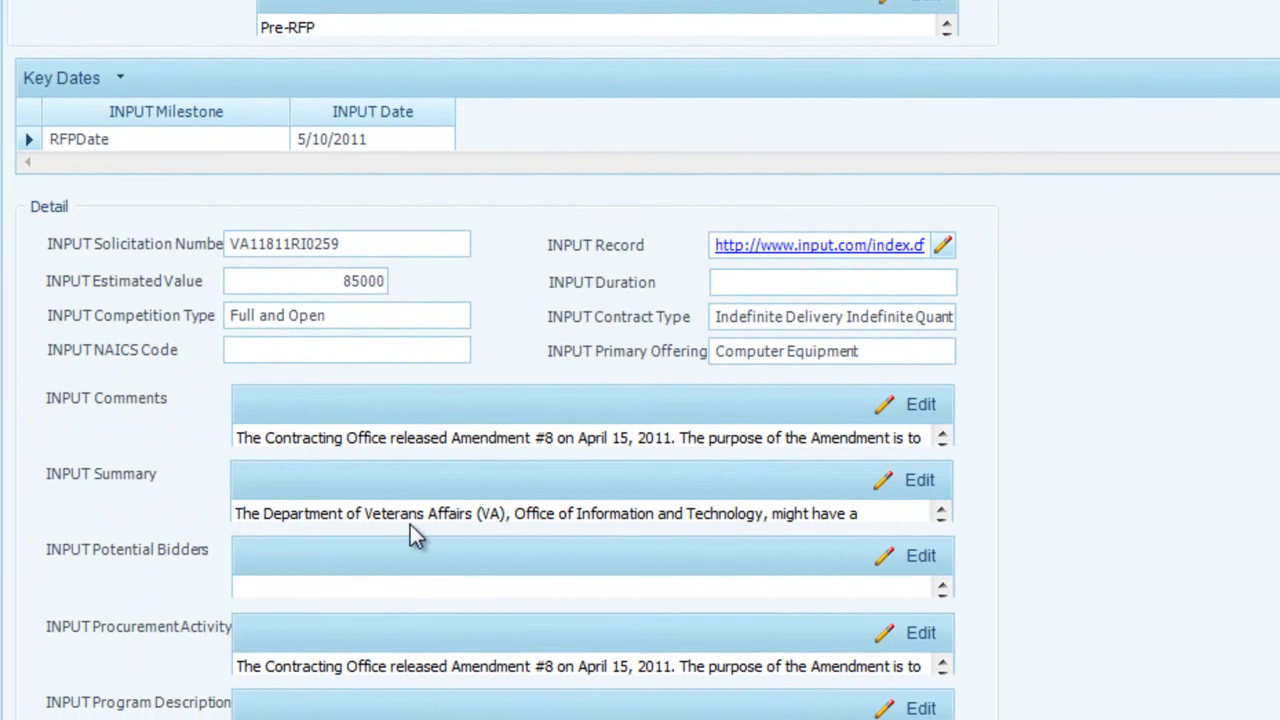
pyautogui.scroll(-3)
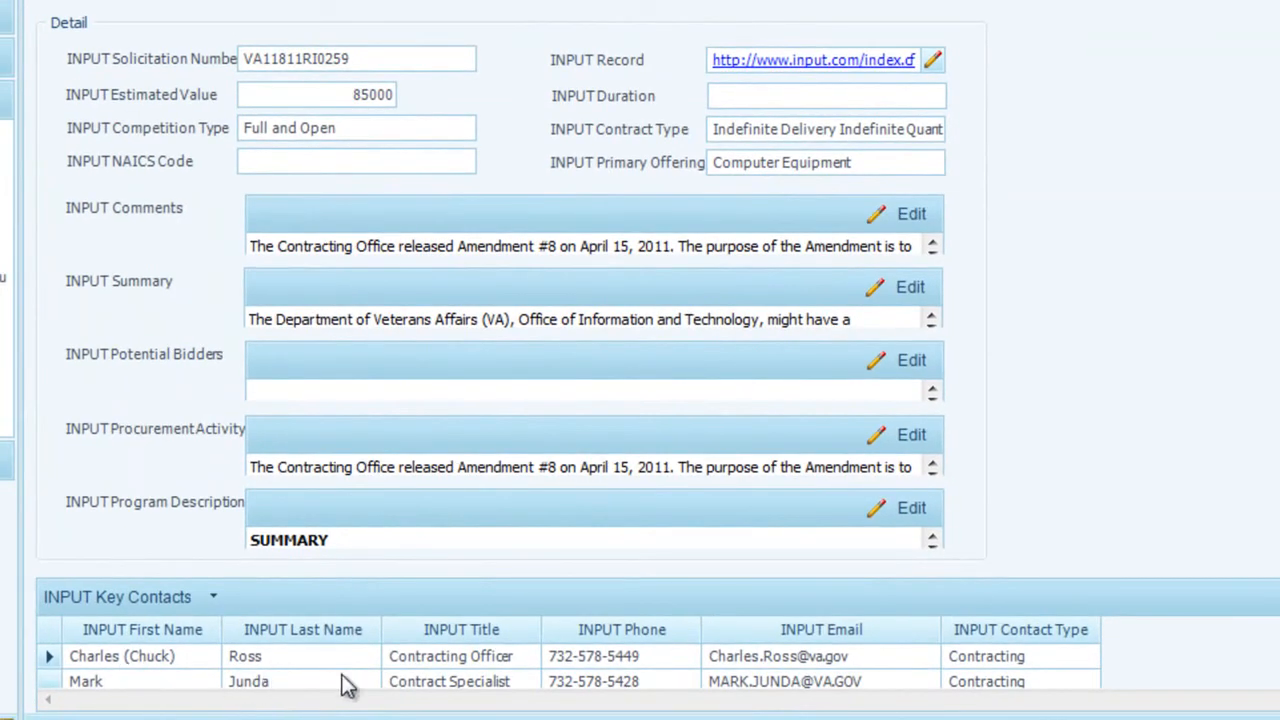
pyautogui.click(461, 681)
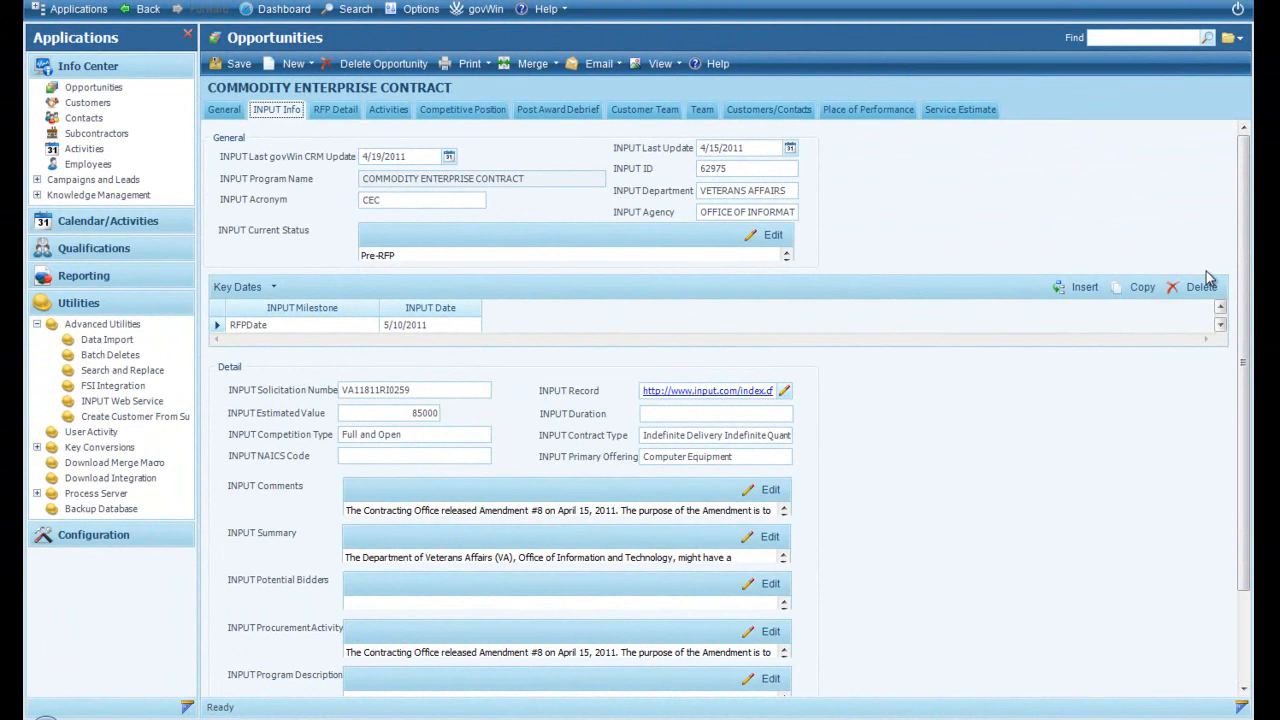
pyautogui.moveTo(226, 258)
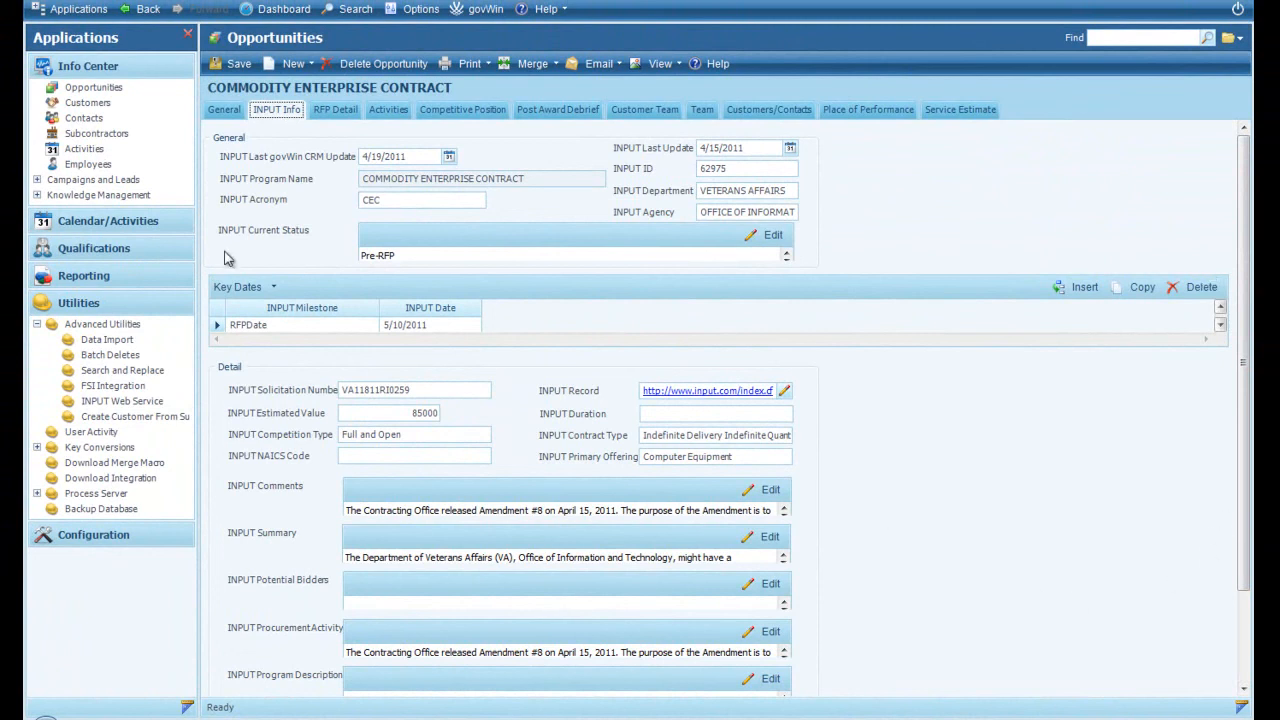